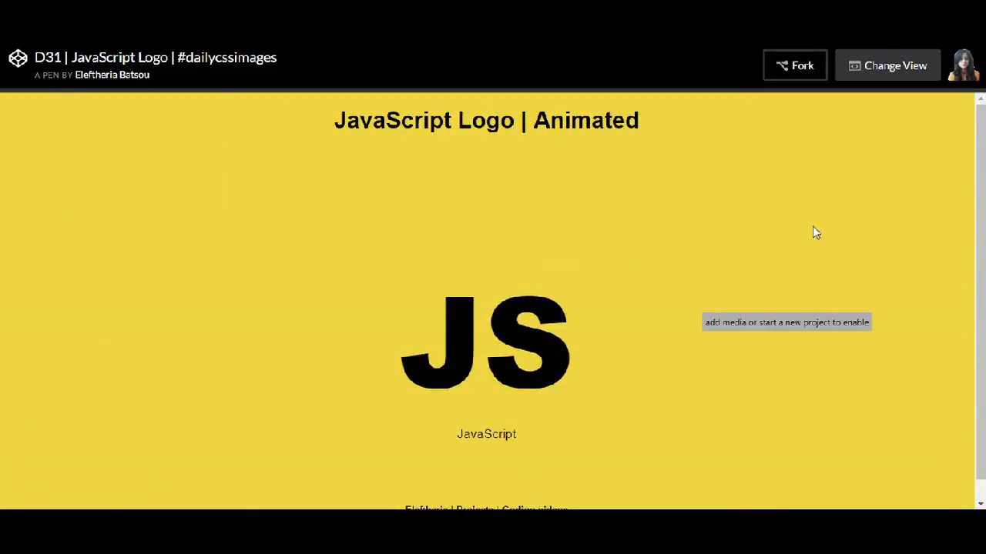
{"action": "mouse_move", "coordinate": [747, 239]}
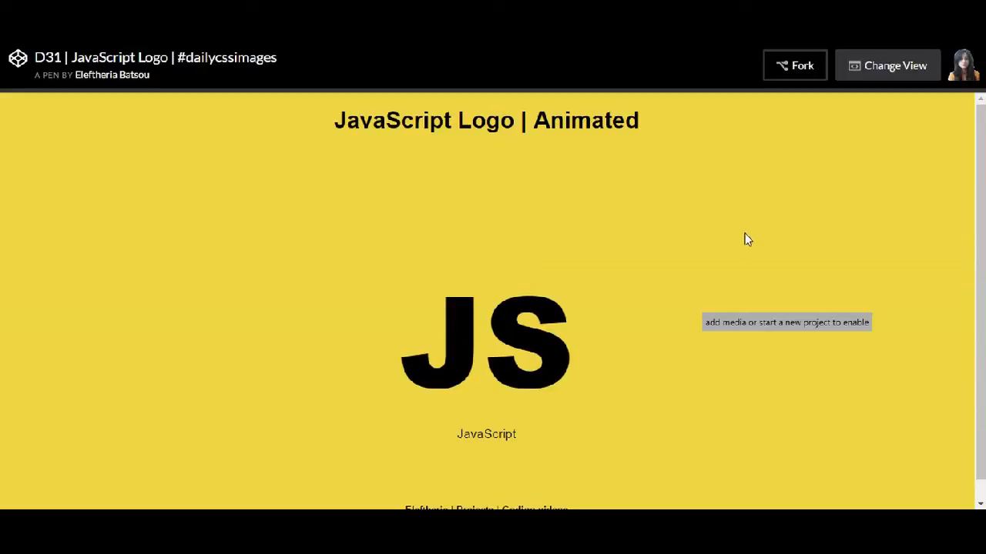
- Leave the full-page preview and open the JavaScript Logo pen's editor view
{"action": "scroll", "scroll_direction": "down", "scroll_amount": 3}
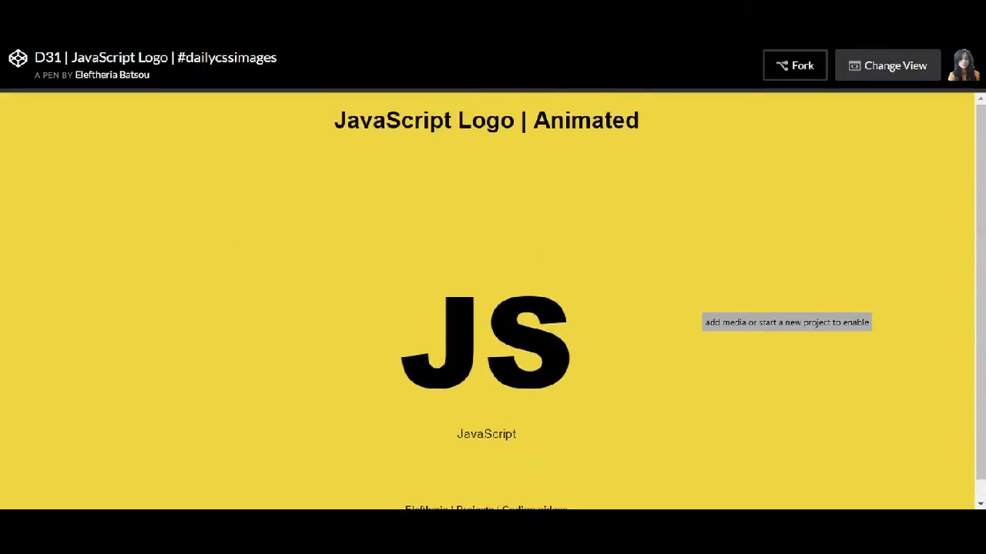
{"action": "left_click", "coordinate": [887, 65]}
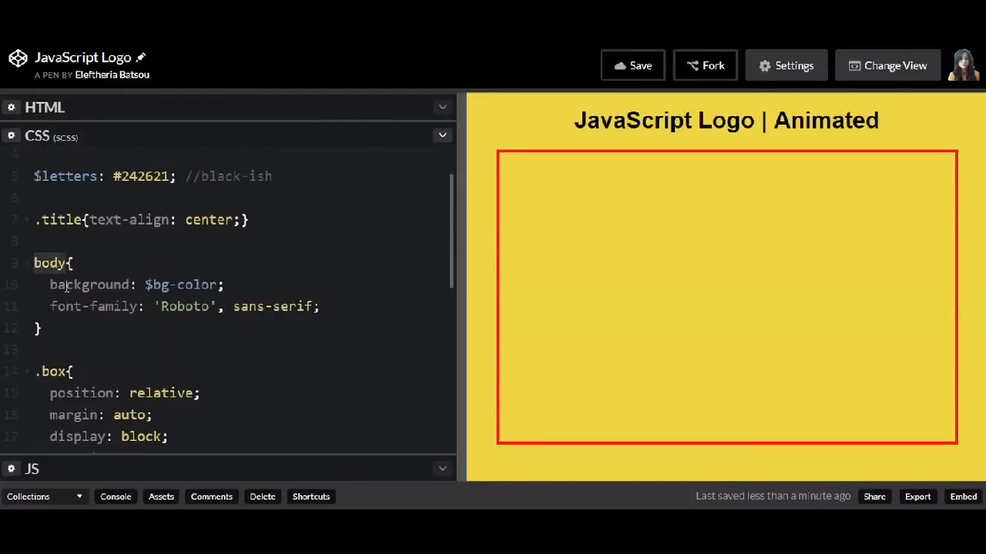
- Expand the HTML panel to show the title heading and the empty box div
{"action": "double_click", "coordinate": [182, 283]}
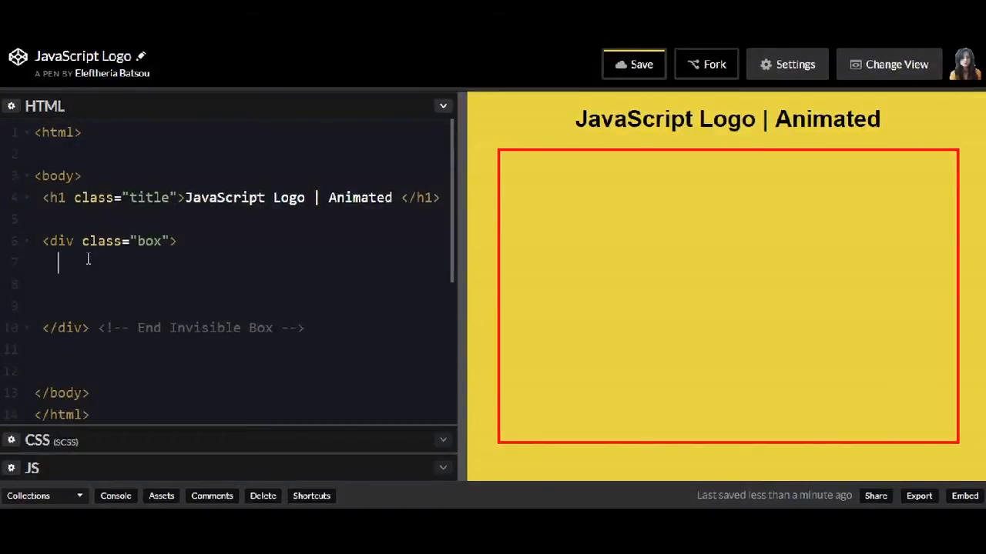
- Add a div with class letters reading JS inside the box div
{"action": "type", "text": "<div class=\"\">"}
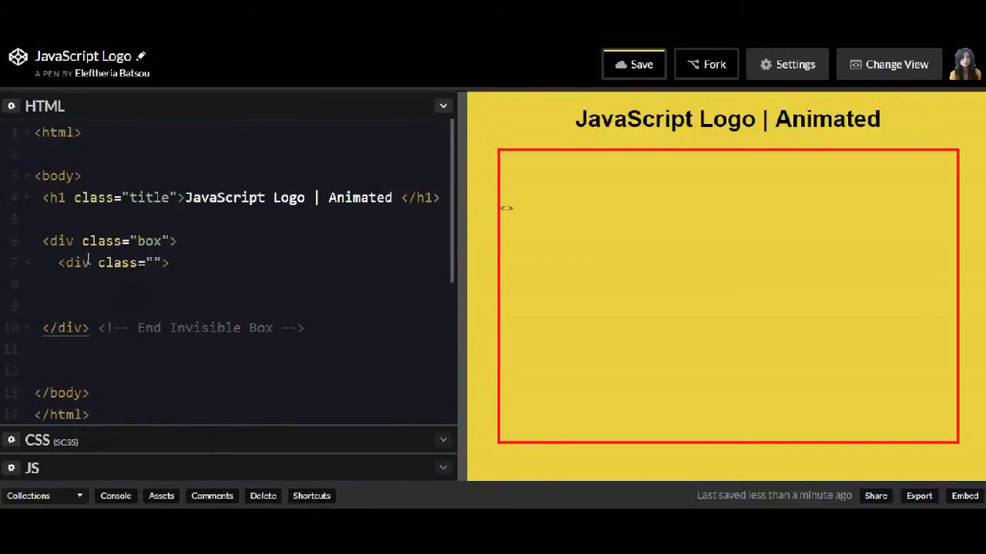
{"action": "type", "text": "letters"}
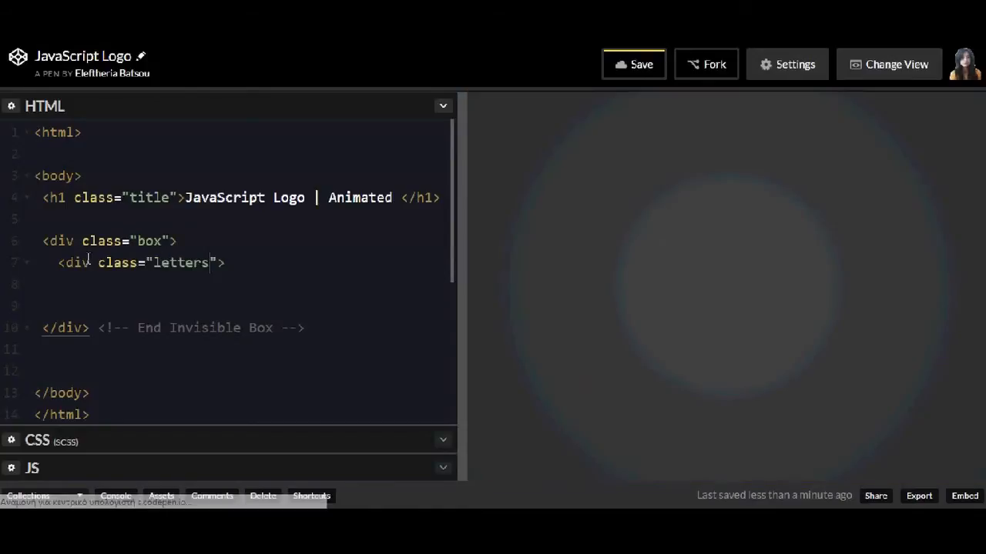
{"action": "type", "text": "></div>"}
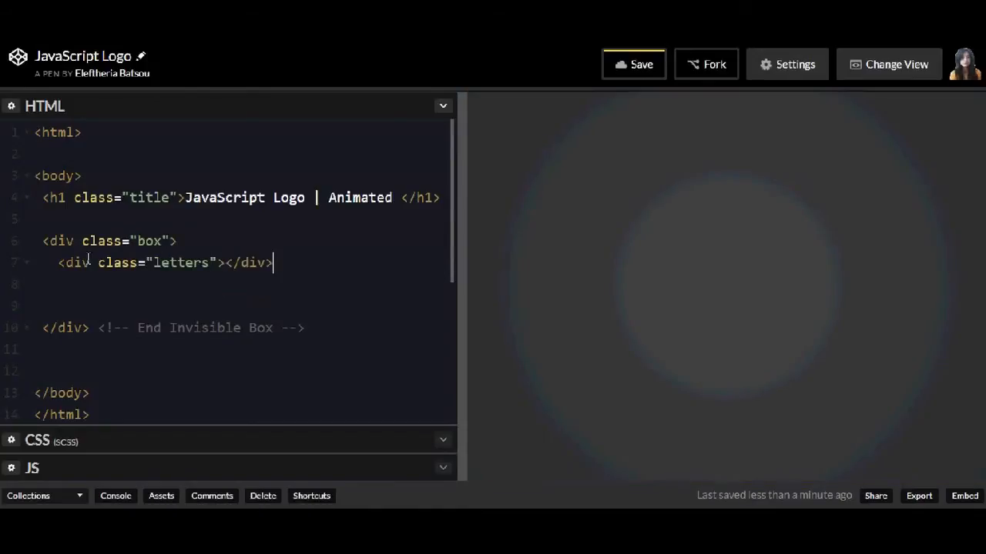
{"action": "type", "text": "J"}
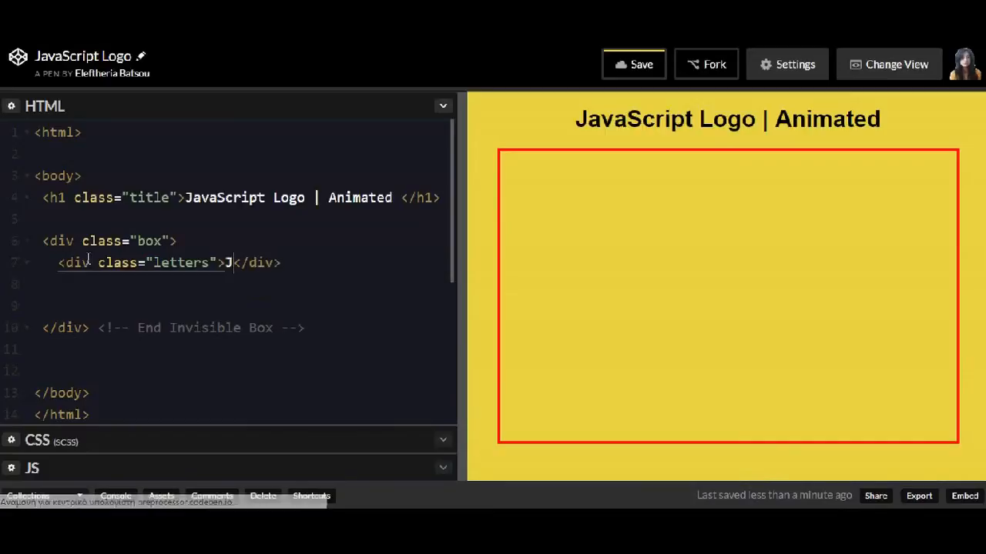
{"action": "type", "text": "S"}
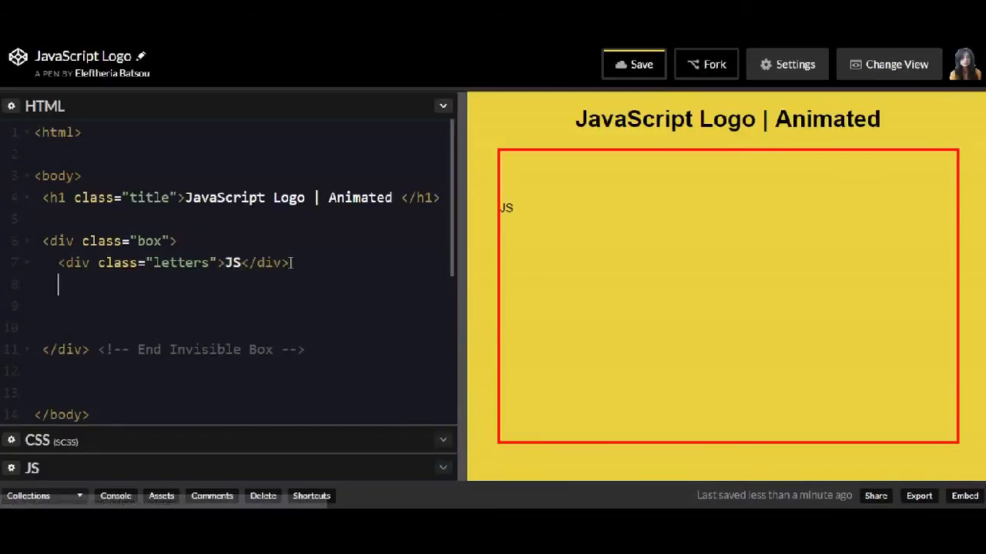
- Add a second div with class logo reading JavaScript below it
{"action": "type", "text": "<div class=\"letters\">JS</div>"}
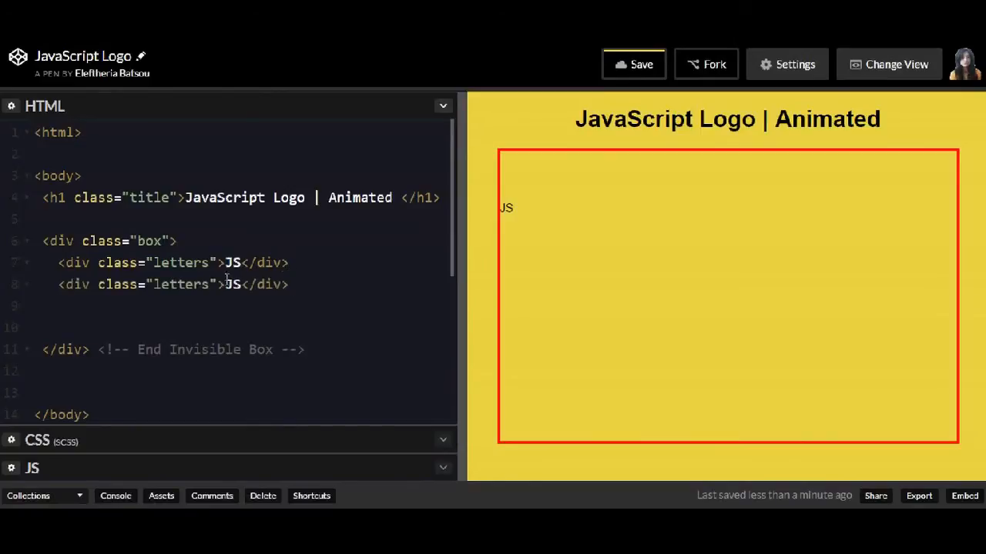
{"action": "type", "text": "logo"}
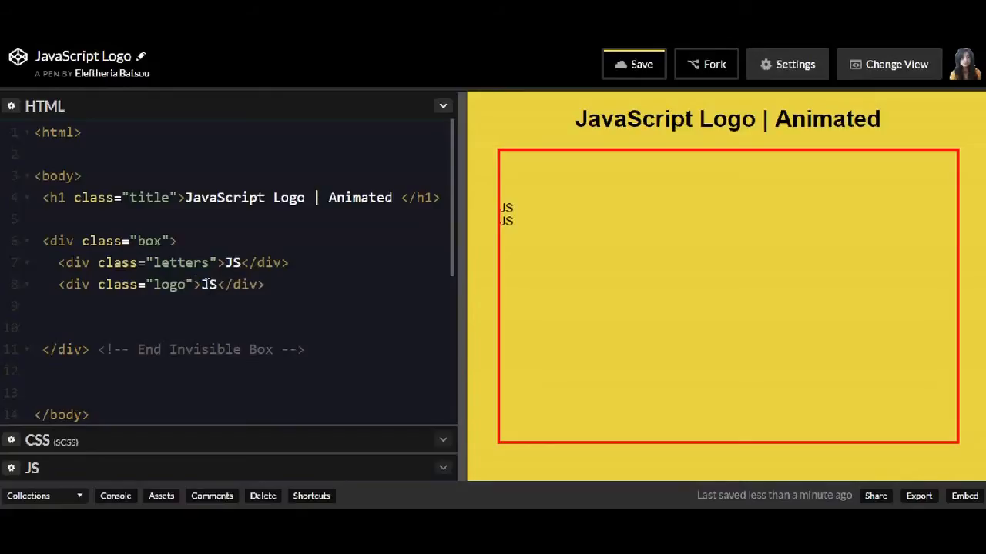
{"action": "type", "text": "avaS"}
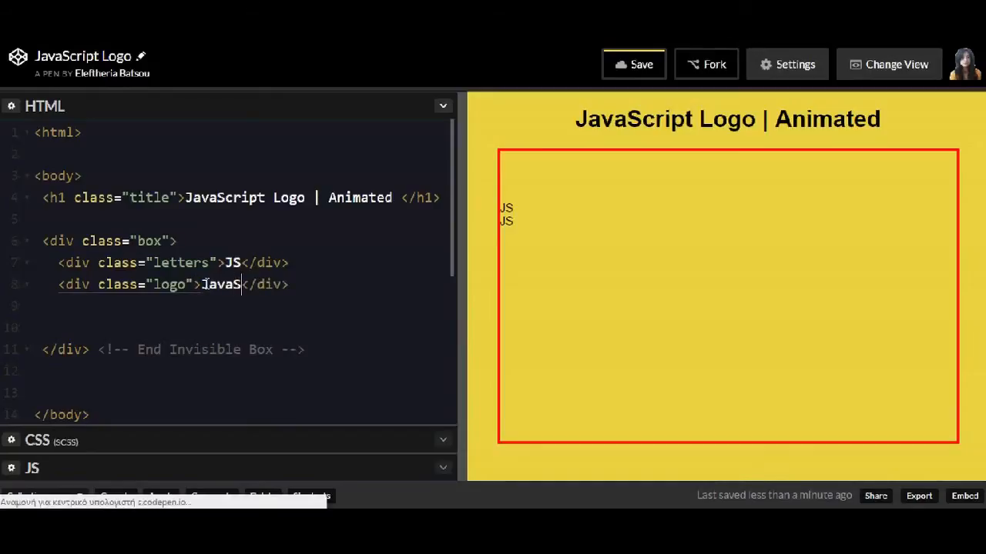
{"action": "type", "text": "cript"}
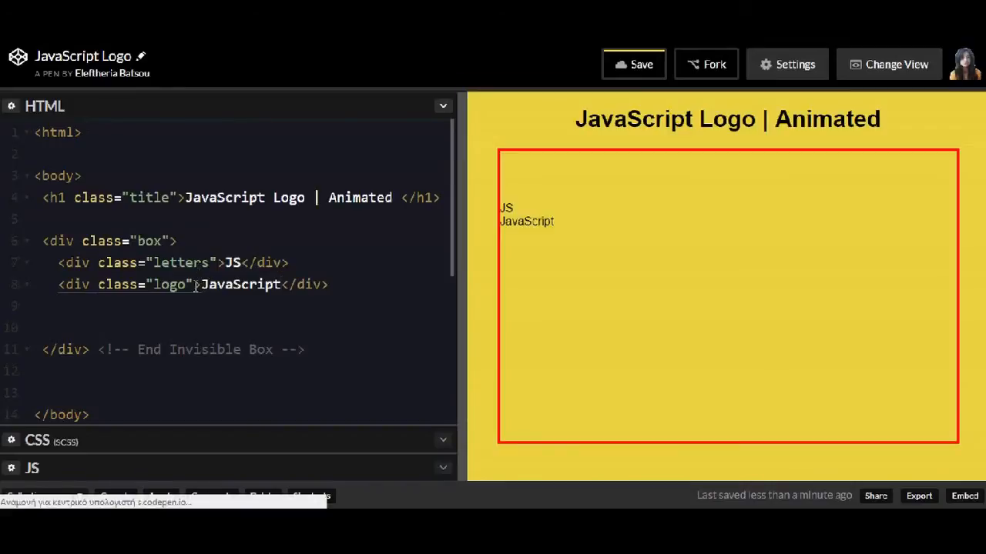
{"action": "scroll", "scroll_direction": "down", "scroll_amount": 3}
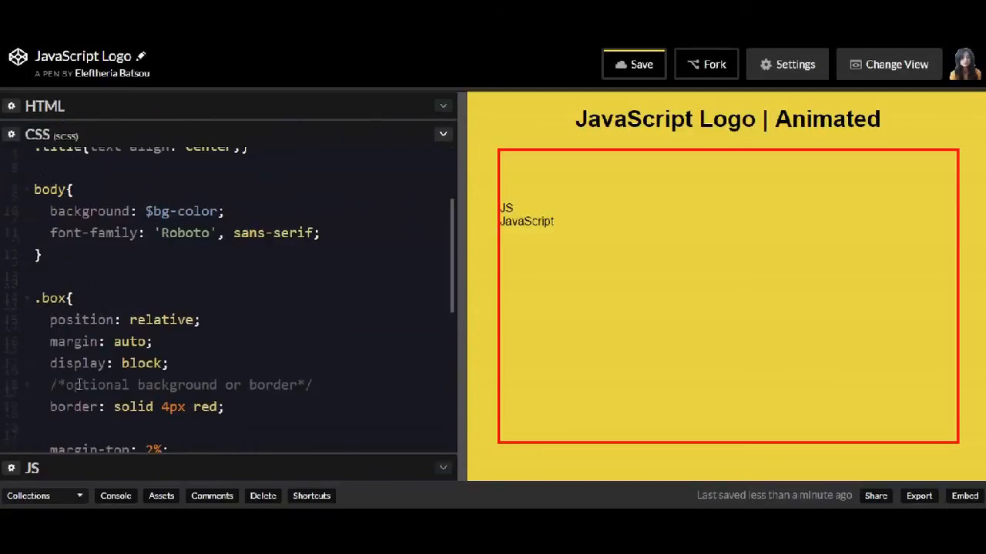
- Start a .letters rule with font-size 30vmin
{"action": "scroll", "scroll_direction": "down", "scroll_amount": 3}
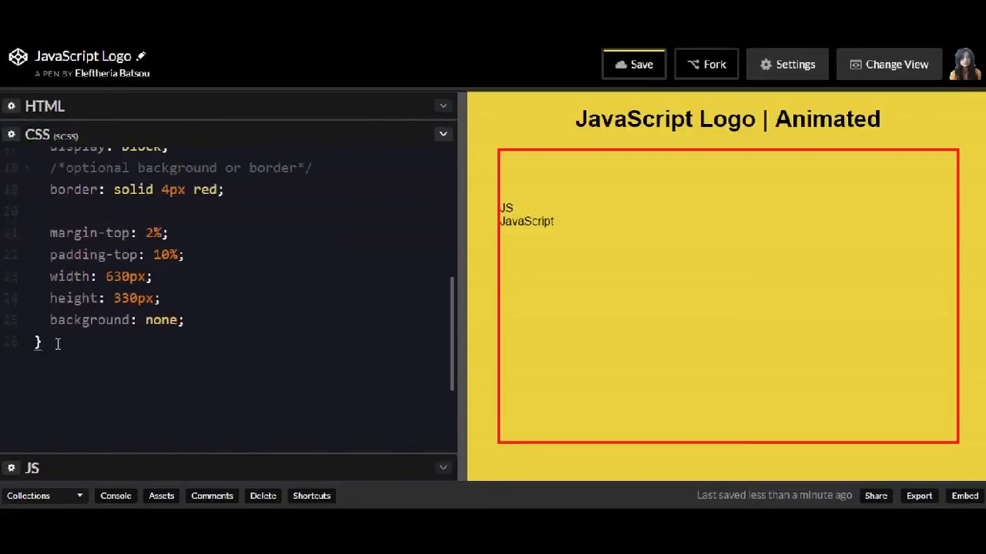
{"action": "type", "text": ".letters{"}
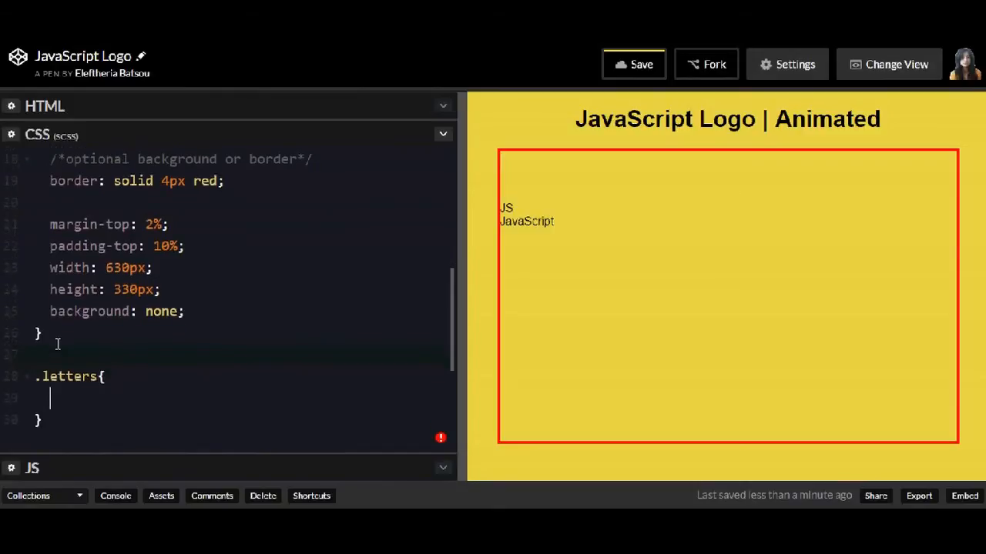
{"action": "type", "text": "font-size:"}
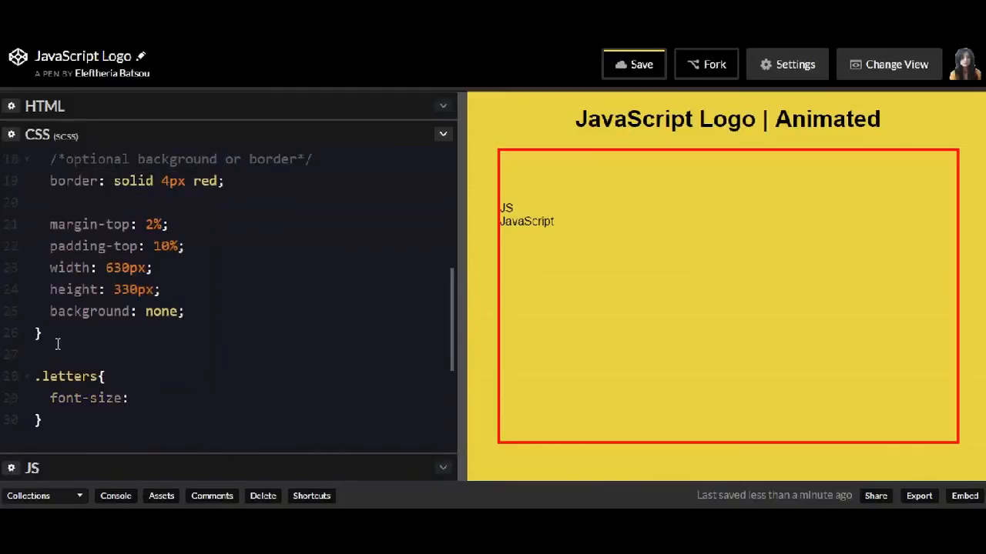
{"action": "type", "text": "30"}
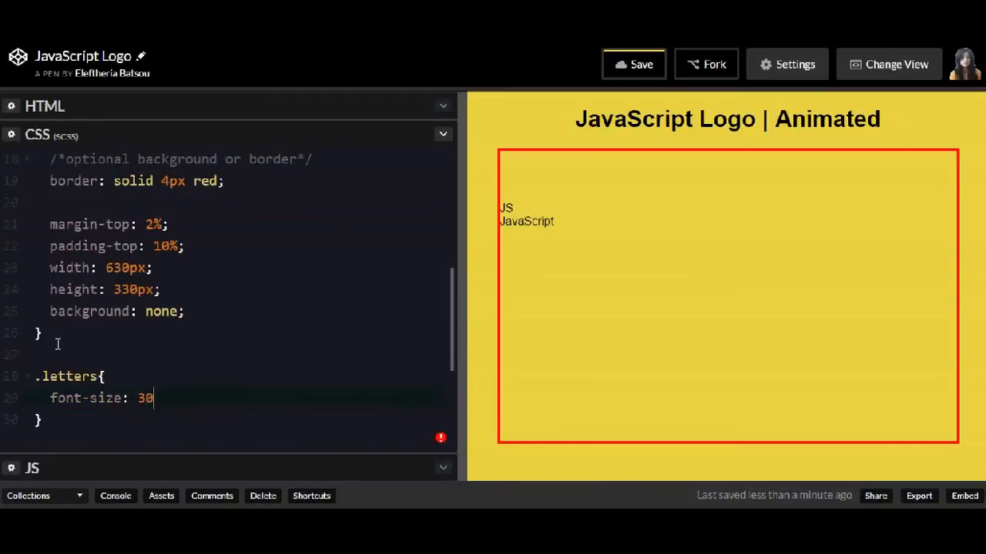
{"action": "type", "text": "vm"}
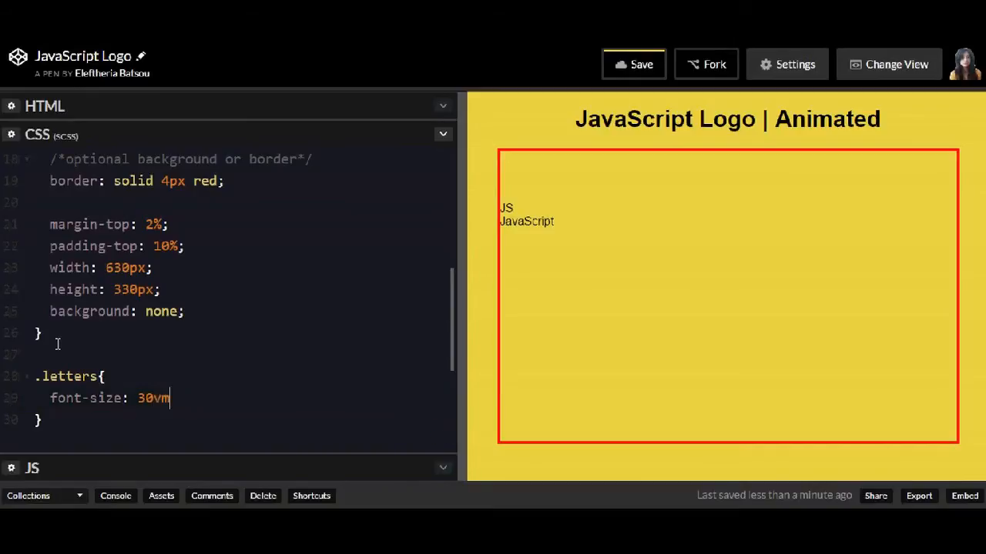
{"action": "type", "text": "in;"}
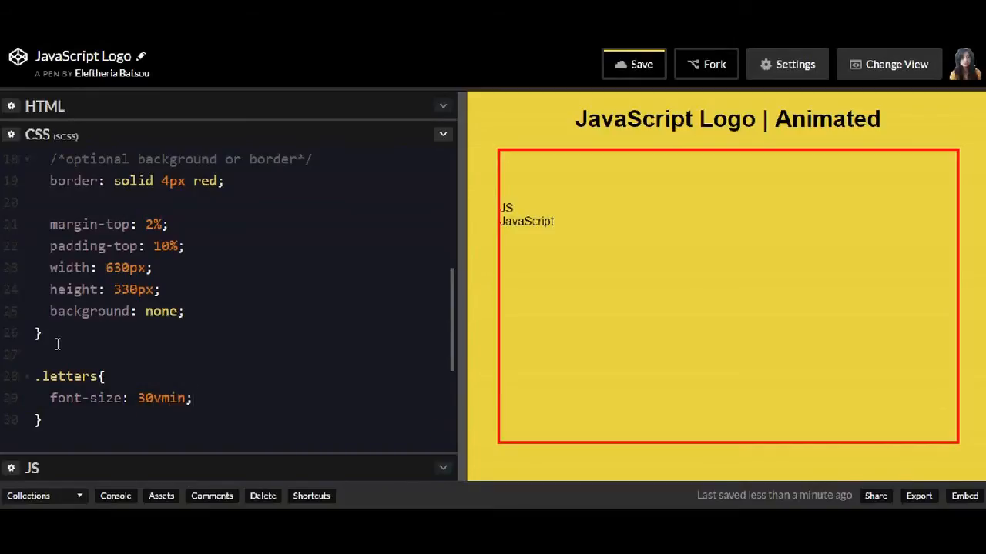
- Add text-transform uppercase to .letters and begin a font-weight declaration
{"action": "type", "text": "text-transform: u"}
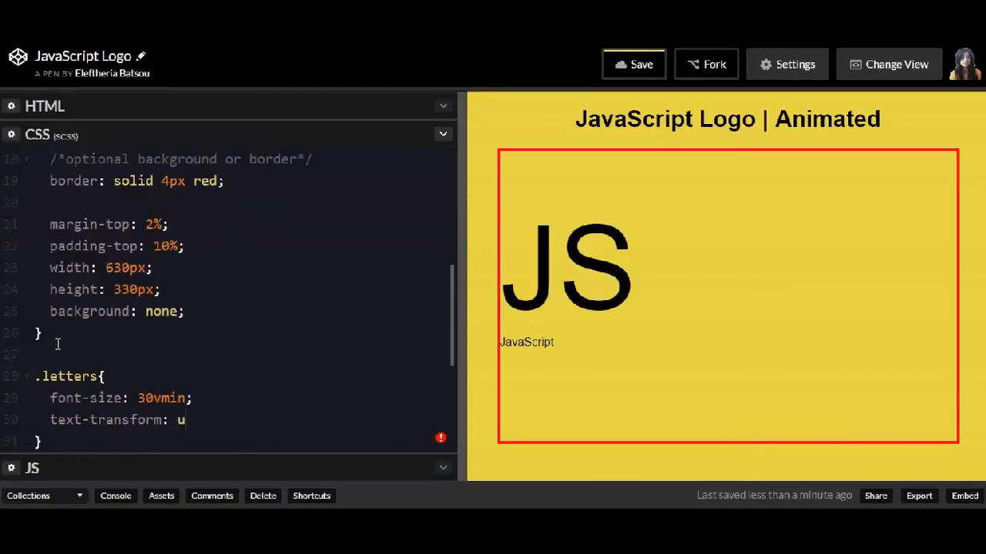
{"action": "type", "text": "ppercase;"}
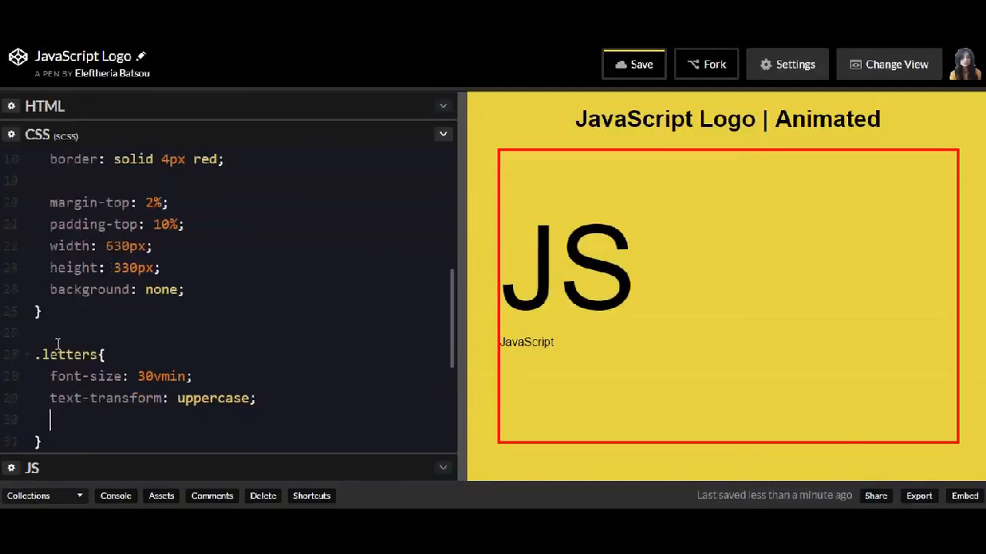
{"action": "type", "text": "font-w"}
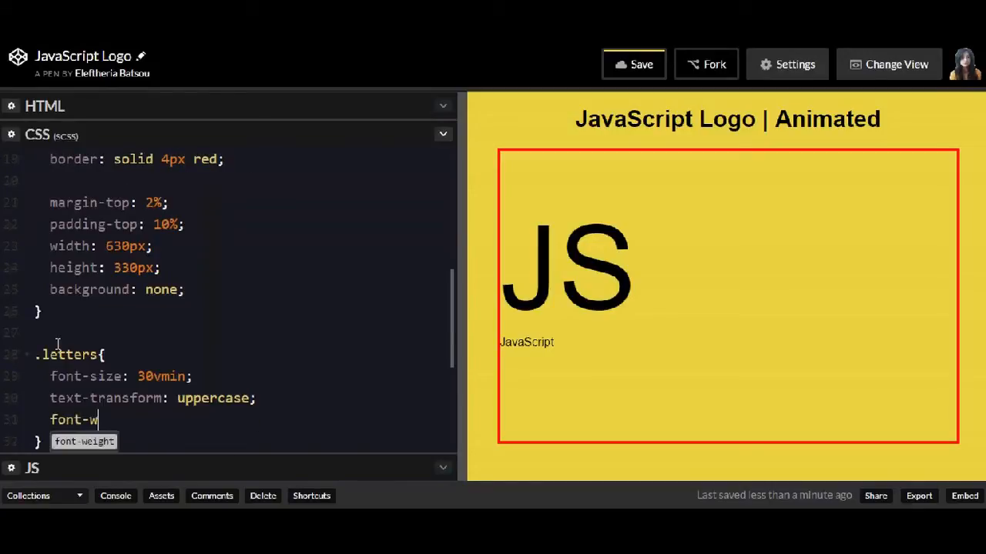
{"action": "type", "text": "eight"}
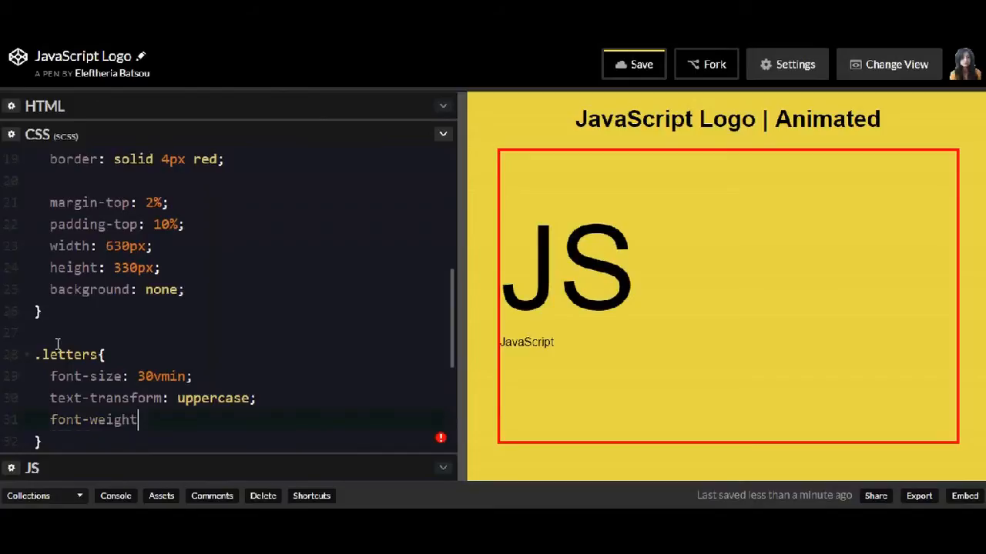
{"action": "type", "text": ":"}
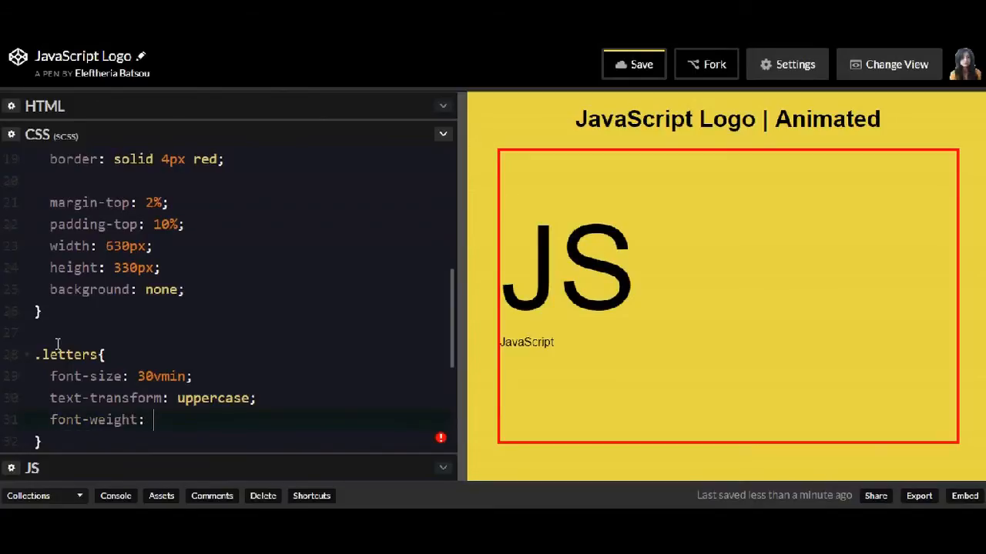
- Give .letters font-weight 900, block display and centred text
{"action": "type", "text": "900;"}
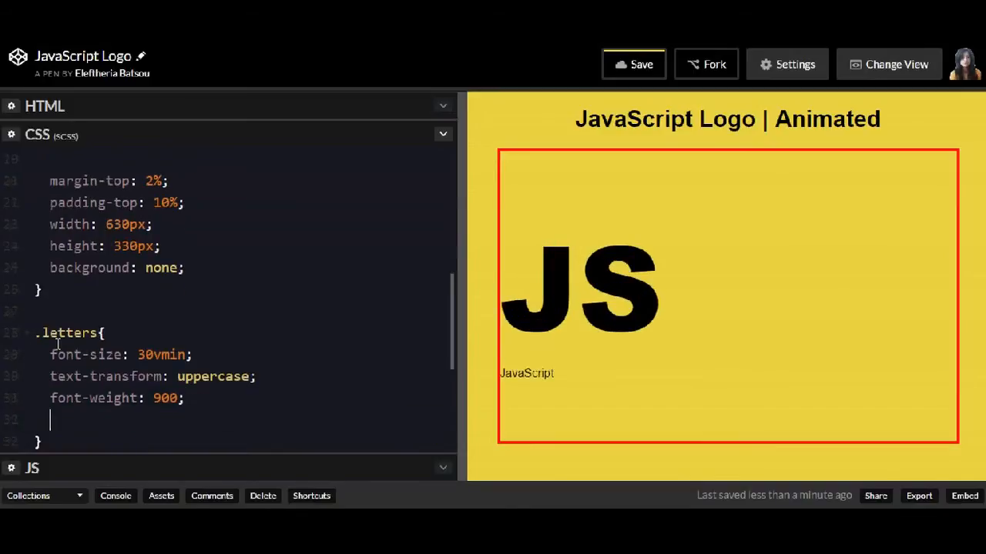
{"action": "type", "text": "displa"}
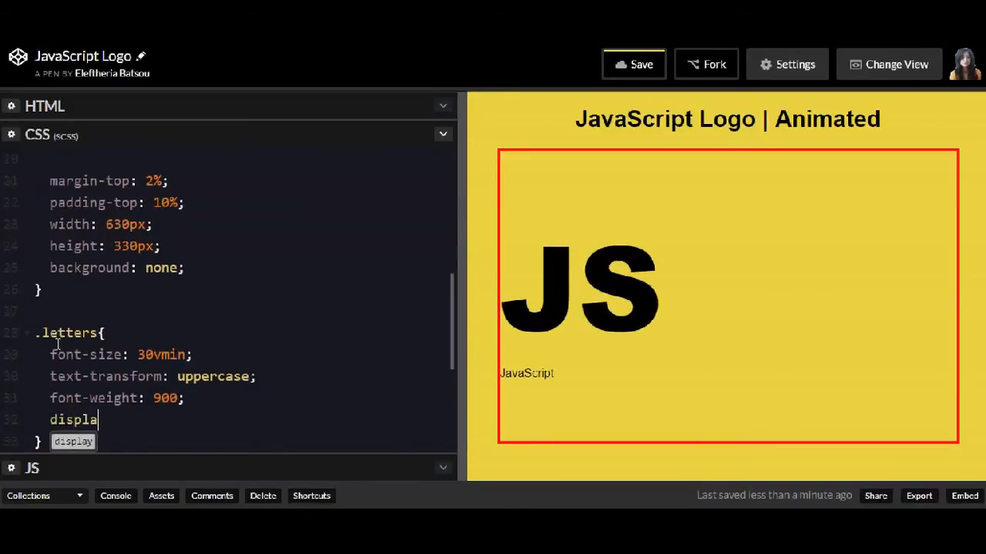
{"action": "type", "text": ": block;"}
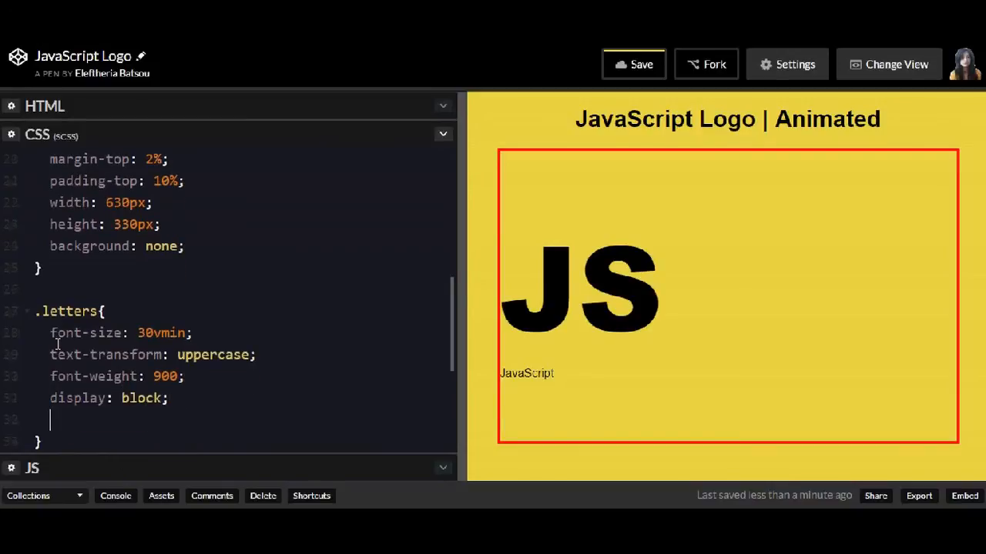
{"action": "type", "text": "text-align: center;"}
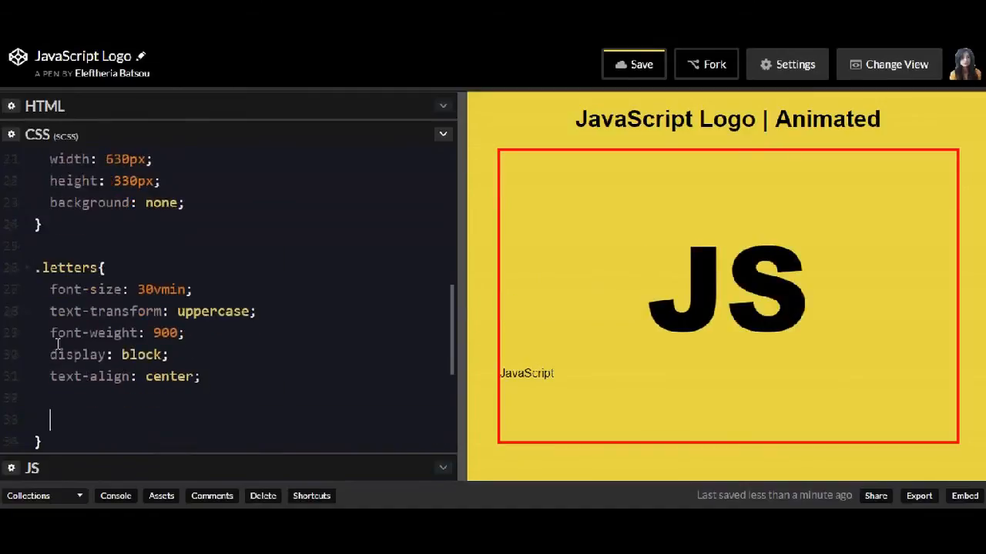
- Give .letters the jsLetter animation lasting 2s, played once
{"action": "type", "text": "animation:"}
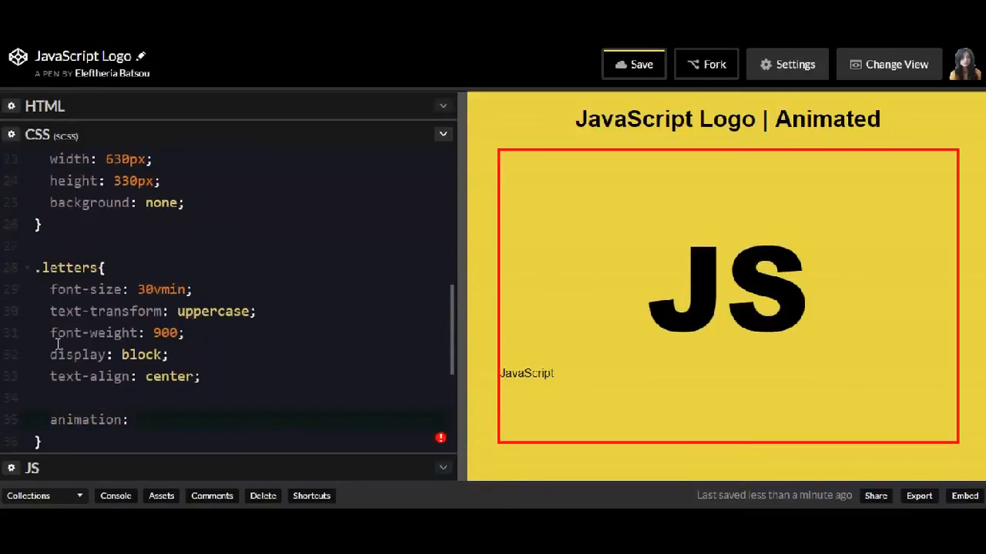
{"action": "type", "text": "jsLette"}
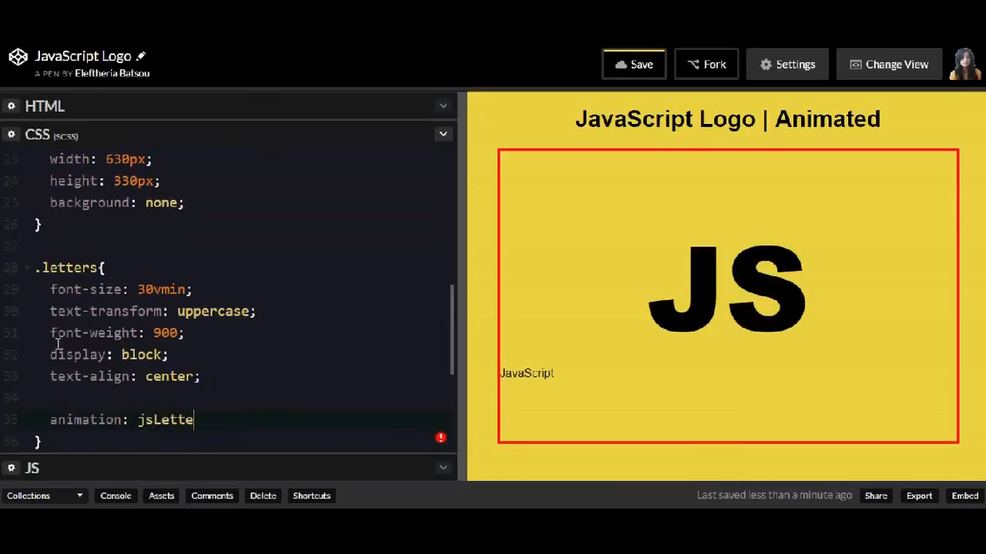
{"action": "type", "text": "r 3"}
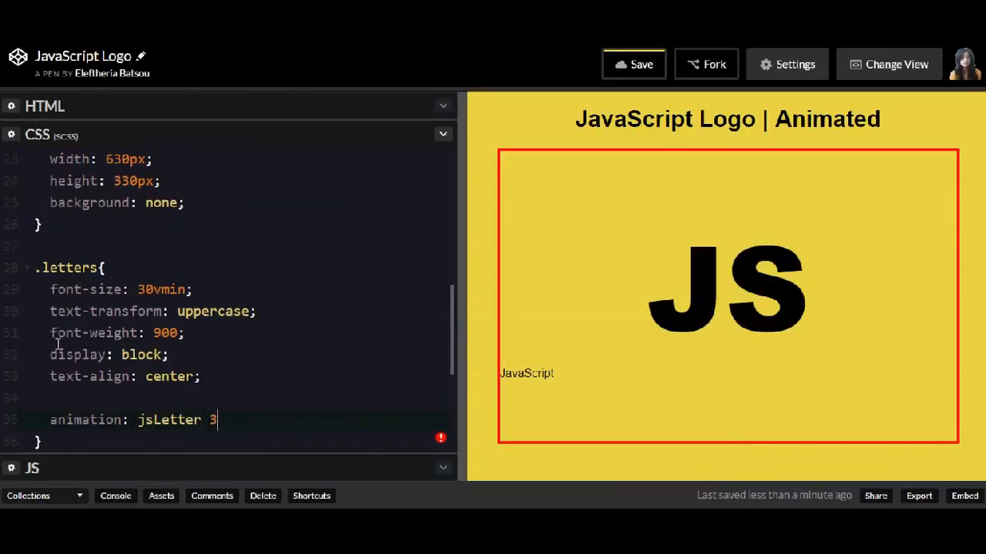
{"action": "type", "text": "2s 1;"}
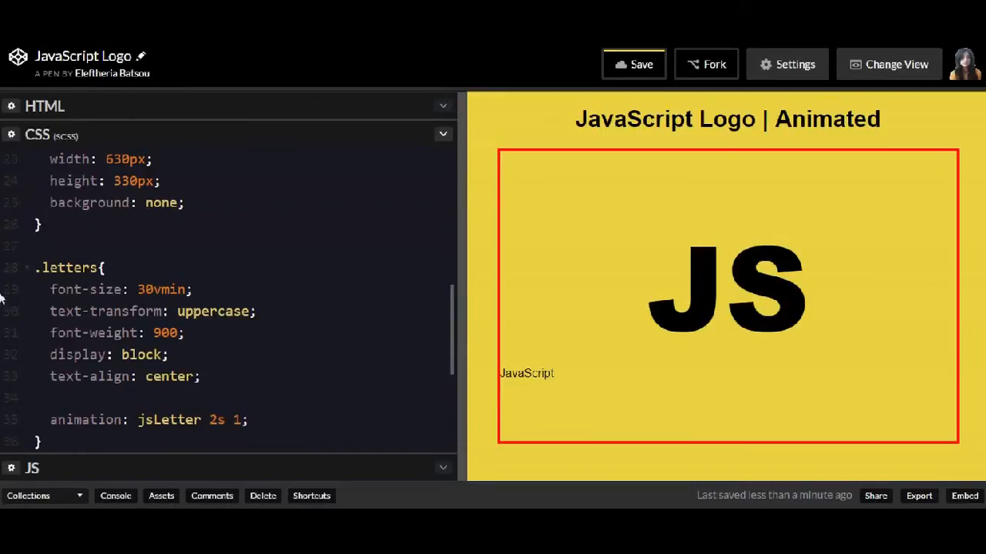
- Duplicate the rule as .logo with font-size 3vmin and font-weight 500
{"action": "scroll", "scroll_direction": "down", "scroll_amount": 3}
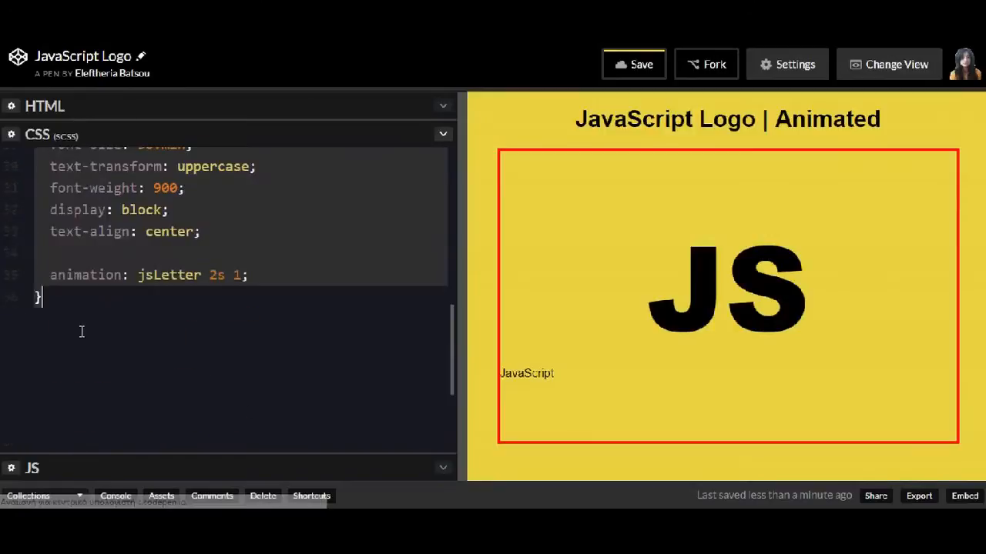
{"action": "scroll", "scroll_direction": "down", "scroll_amount": 3}
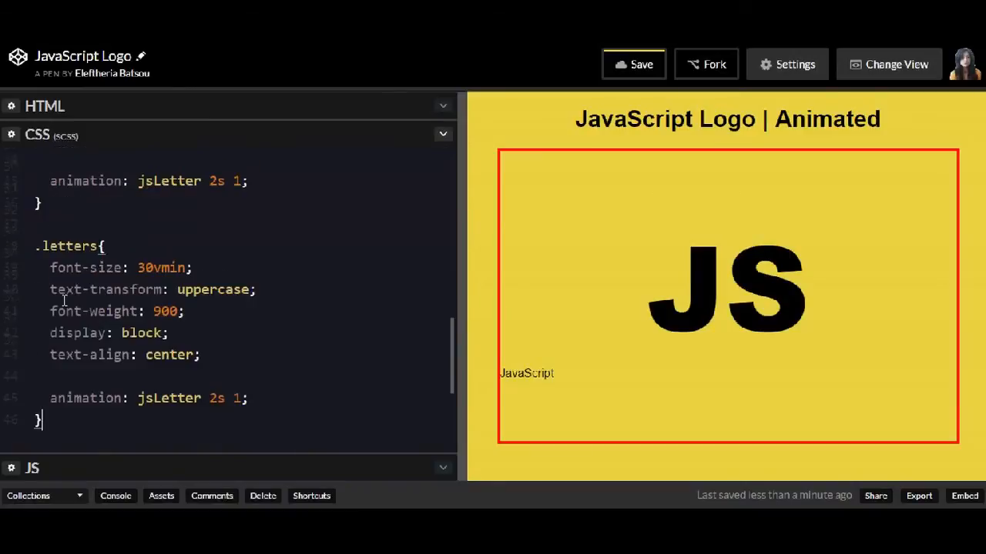
{"action": "double_click", "coordinate": [68, 247]}
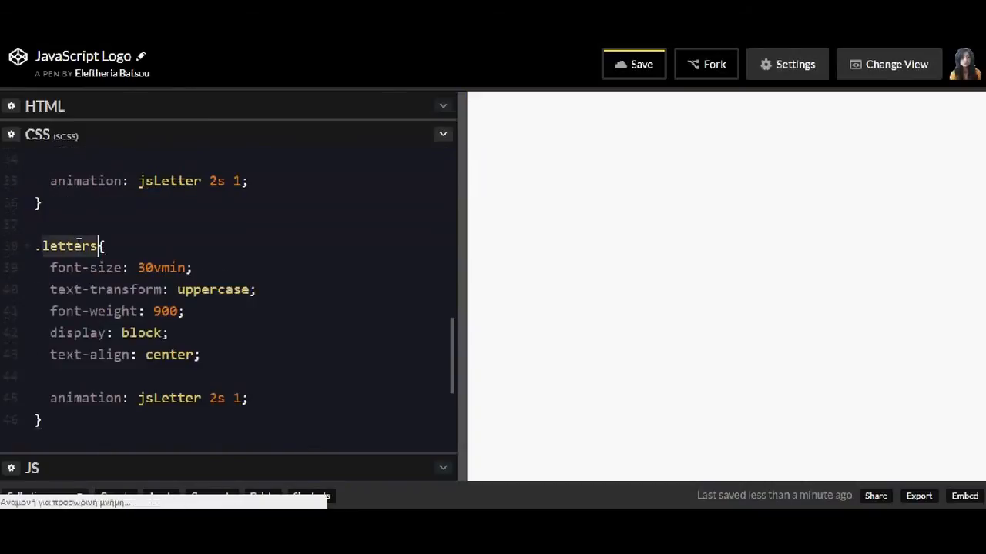
{"action": "type", "text": "logo{"}
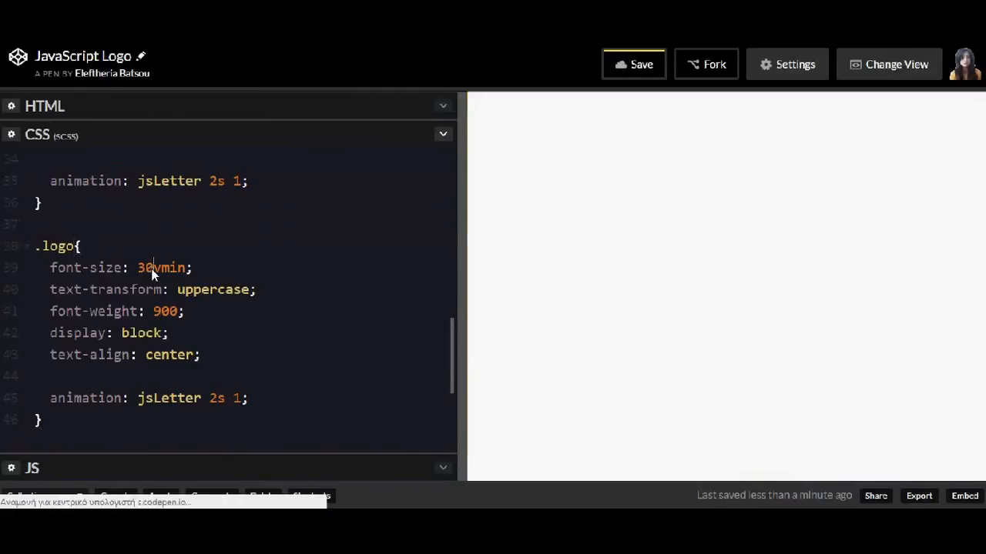
{"action": "key", "text": "Backspace"}
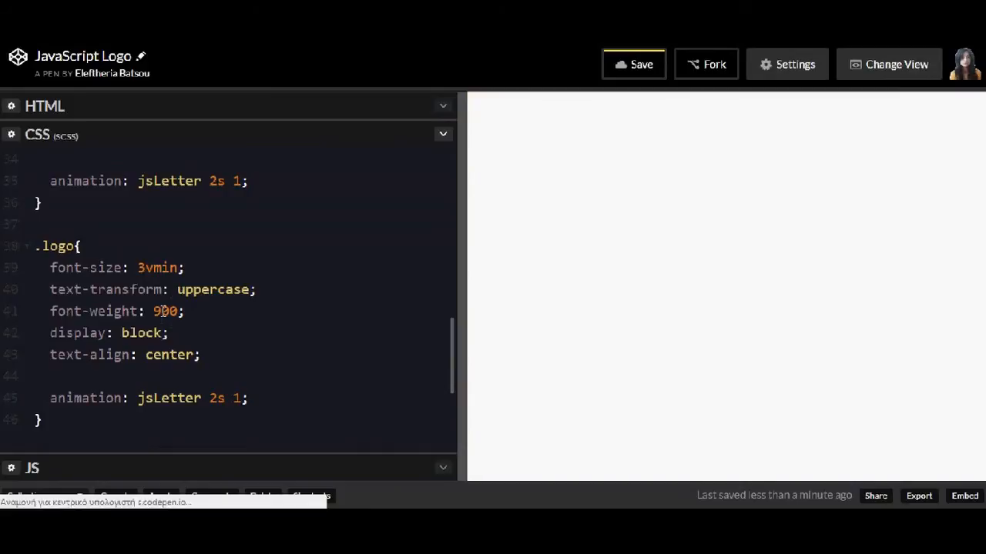
{"action": "type", "text": "500"}
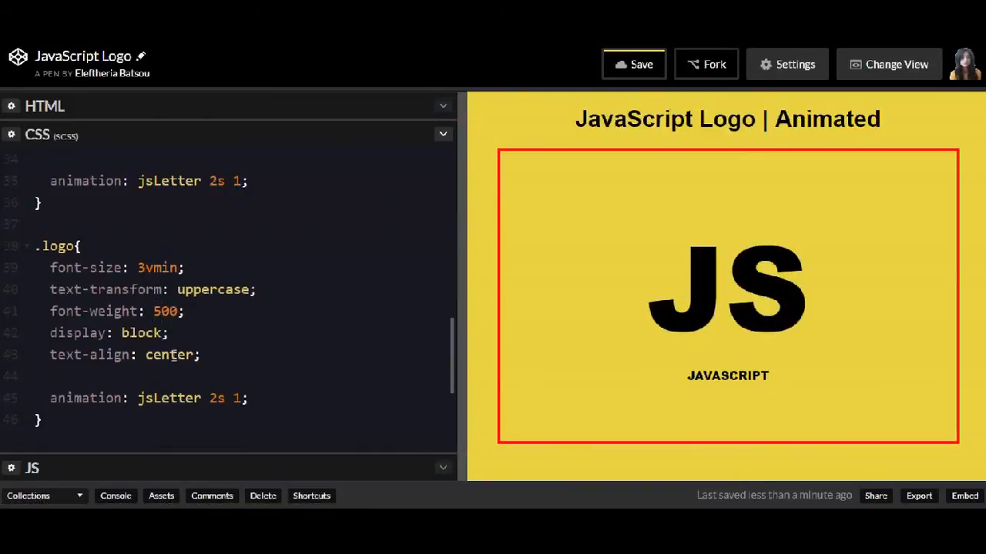
- Set .logo's animation to logoAnimation 3s with 3s delay, once, and drop the uppercase transform
{"action": "double_click", "coordinate": [170, 398]}
{"action": "type", "text": "logo"}
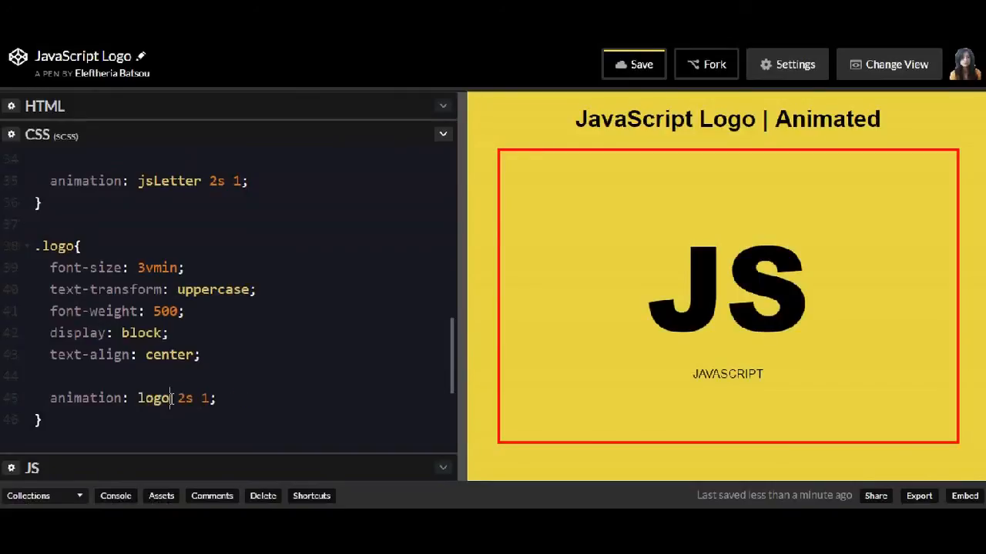
{"action": "type", "text": "Animation"}
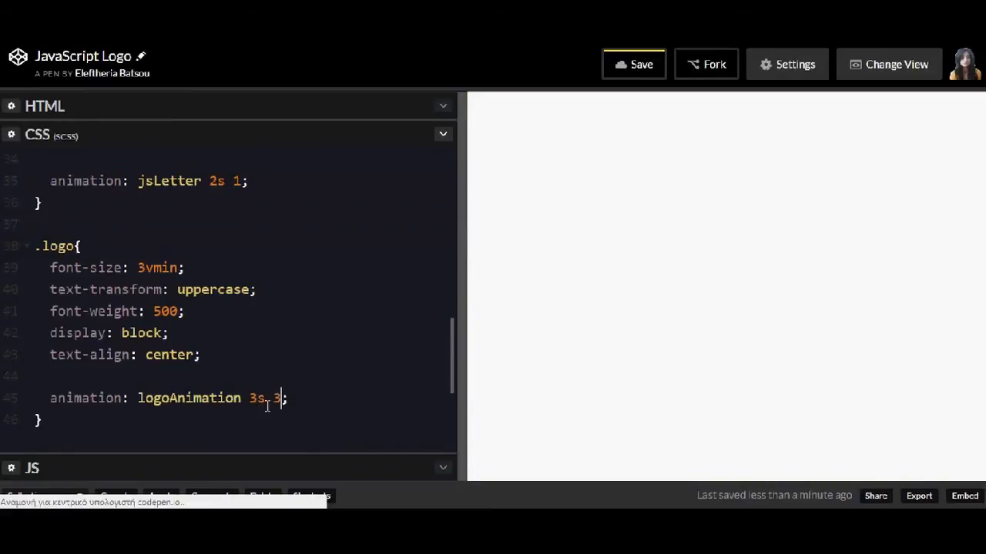
{"action": "type", "text": "s"}
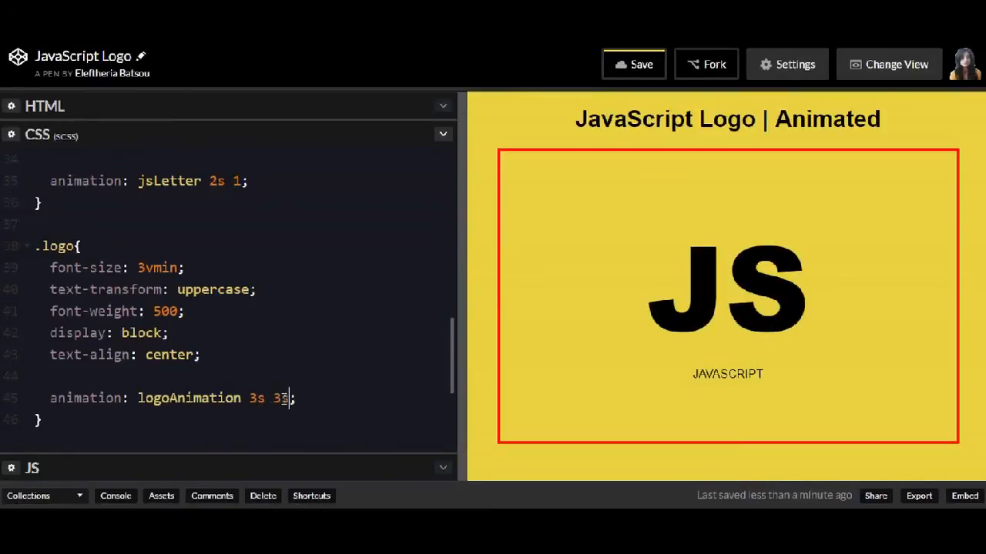
{"action": "type", "text": "\" \""}
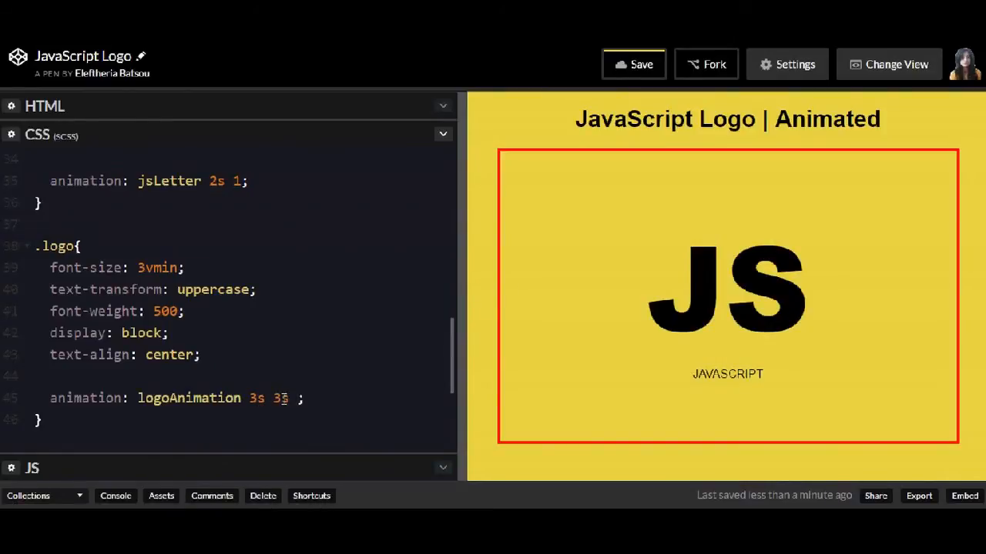
{"action": "type", "text": "1"}
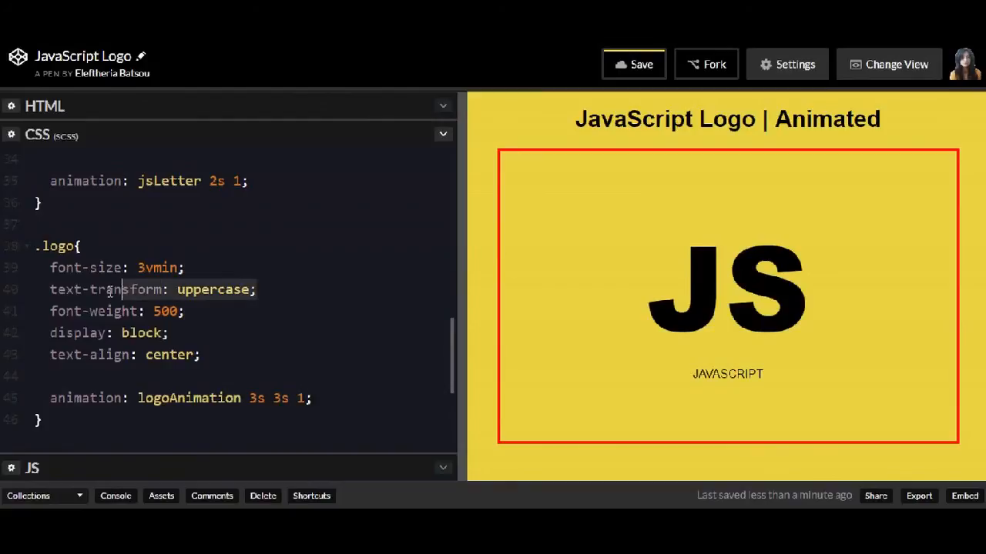
{"action": "key", "text": "Delete"}
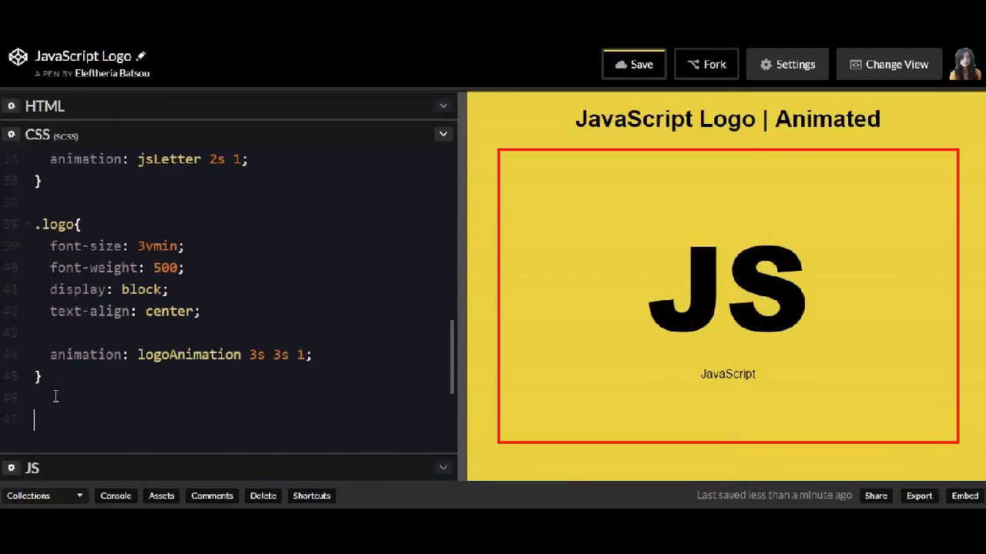
{"action": "type", "text": "@keyframes jsLetter{"}
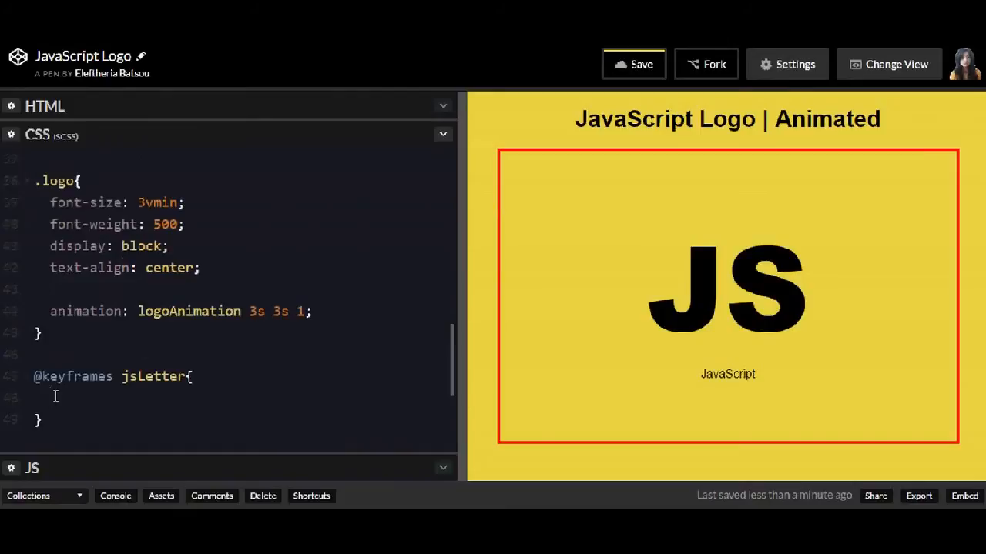
{"action": "type", "text": "0%"}
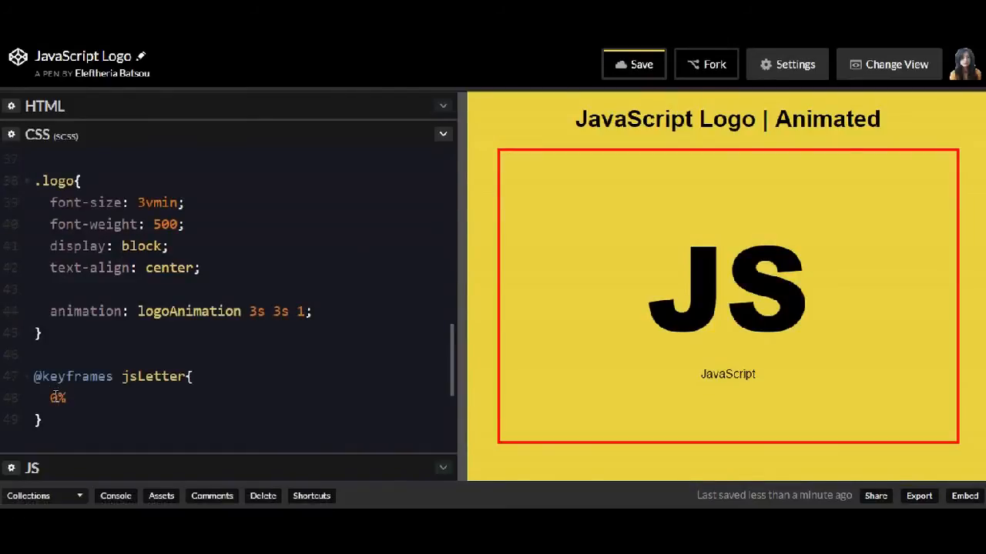
{"action": "type", "text": "{}"}
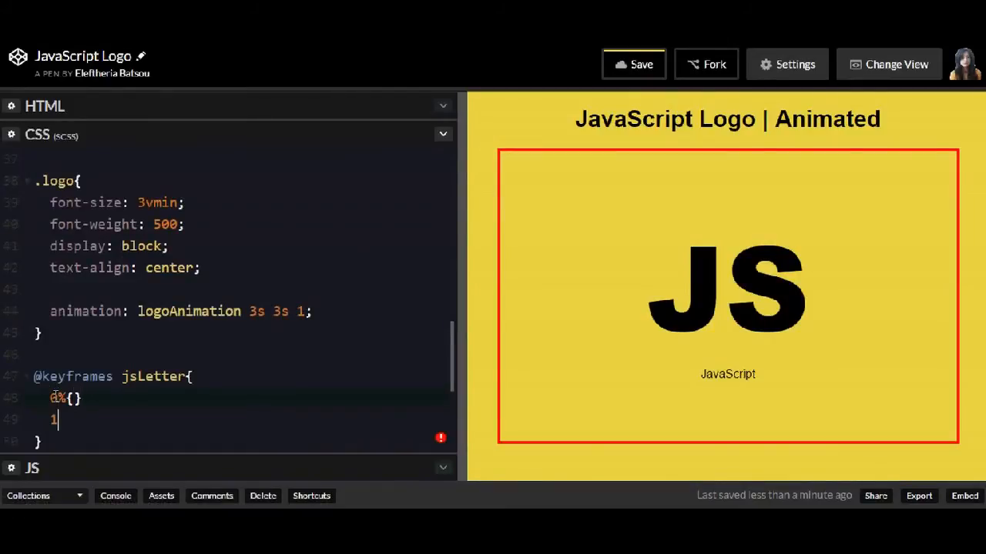
{"action": "type", "text": "00%{}"}
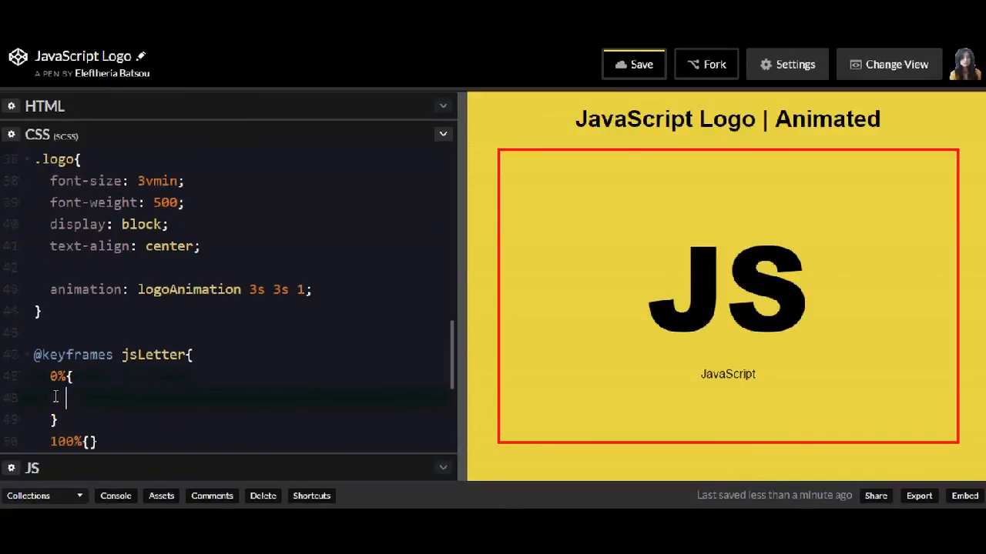
- At 0% set colour $bg-color and transform rotate(0deg)
{"action": "type", "text": "color:"}
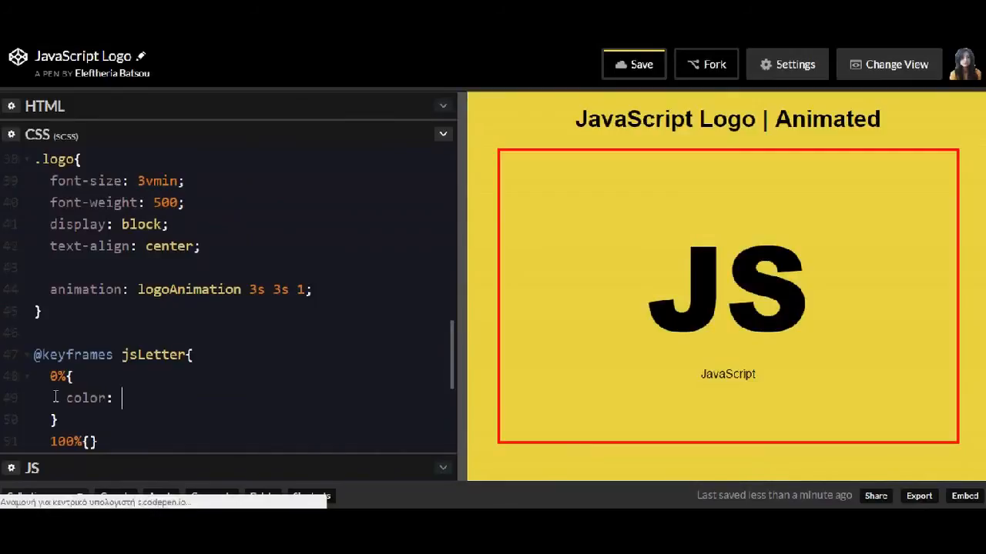
{"action": "type", "text": "$bg-c"}
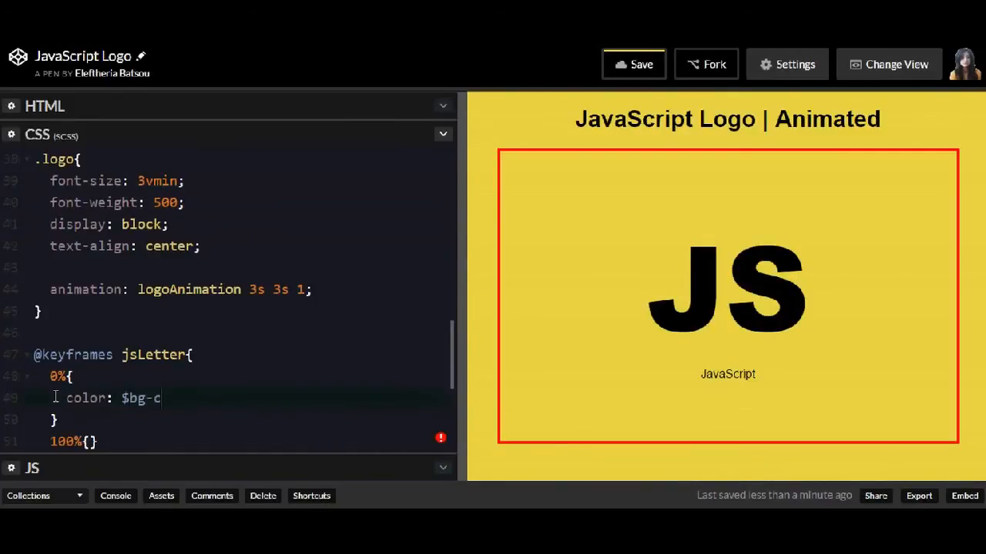
{"action": "type", "text": "olor"}
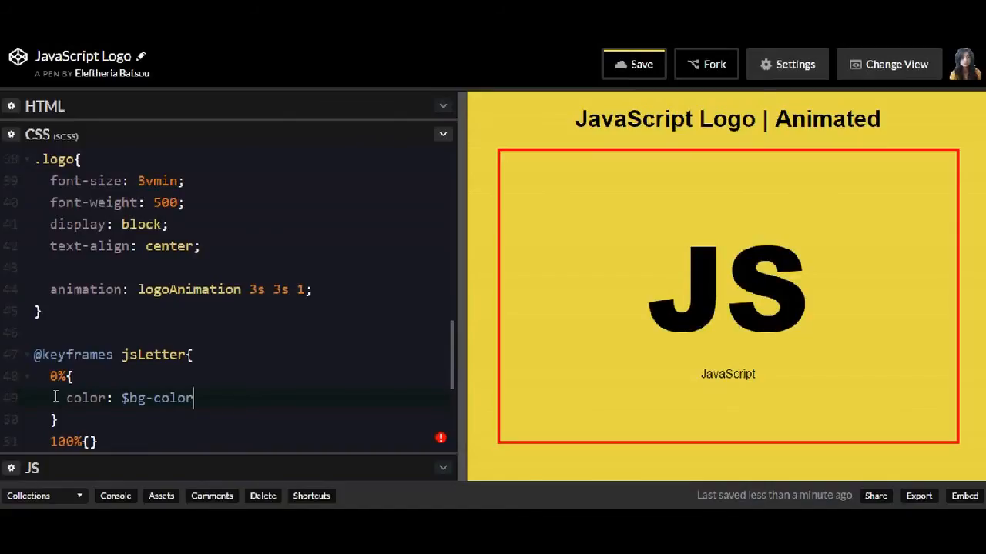
{"action": "type", "text": "transform:"}
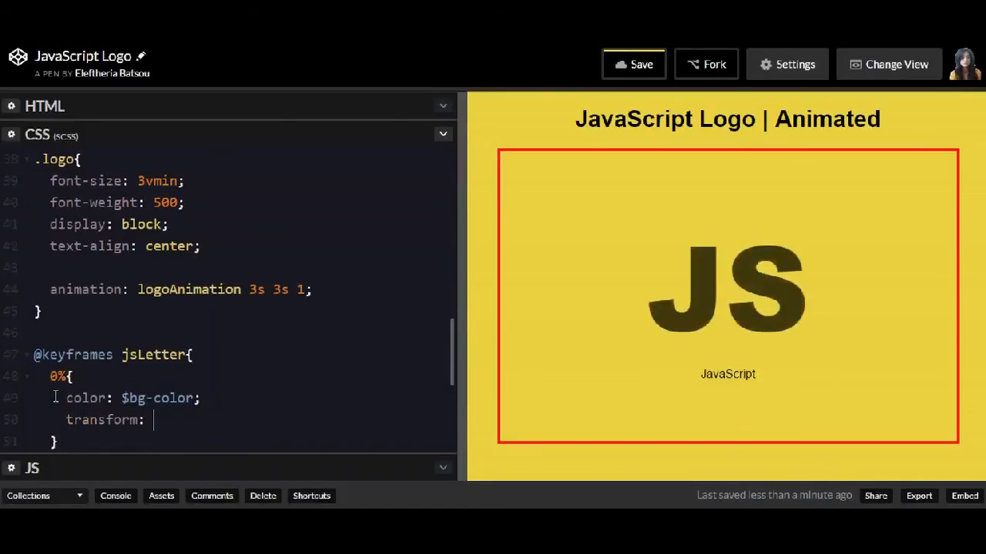
{"action": "type", "text": "rotate"}
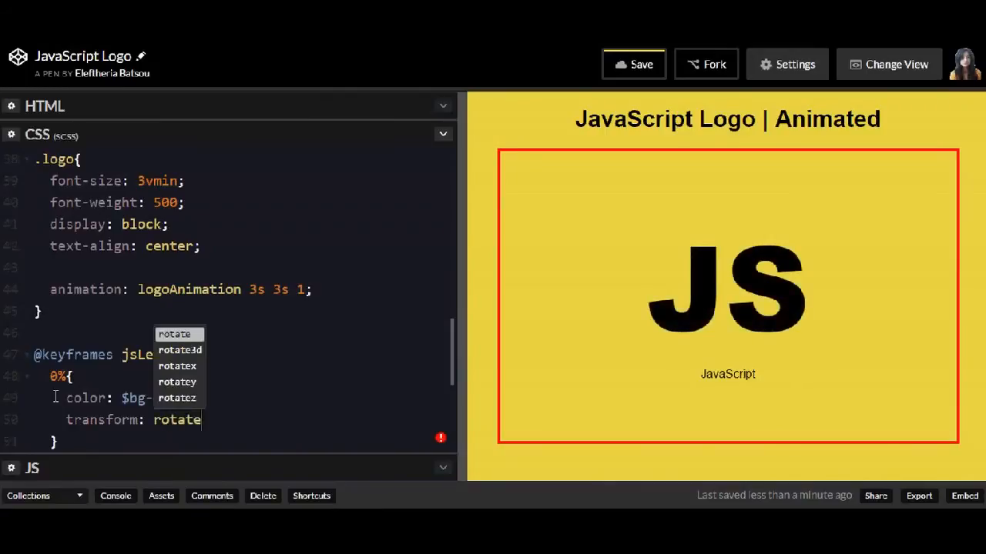
{"action": "type", "text": "();"}
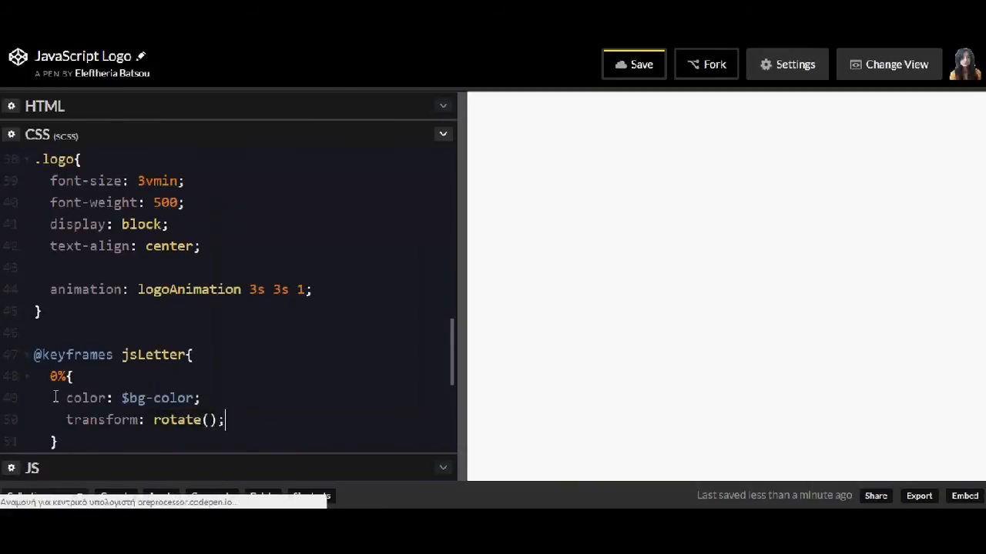
{"action": "type", "text": "0deg"}
{"action": "type", "text": "100%{"}
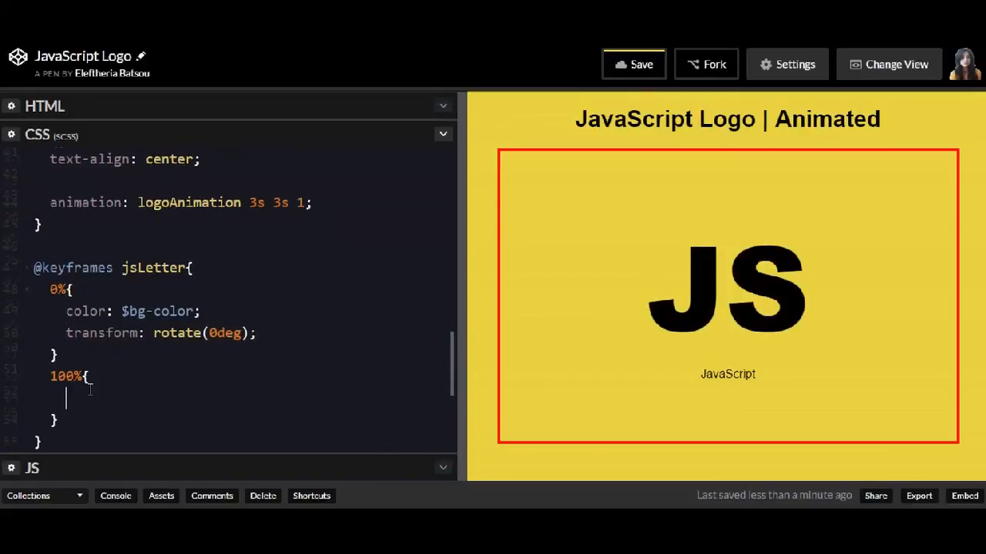
- At 100% set transform rotate(360deg) and colour $letters
{"action": "type", "text": "transform: rotate(0deg);"}
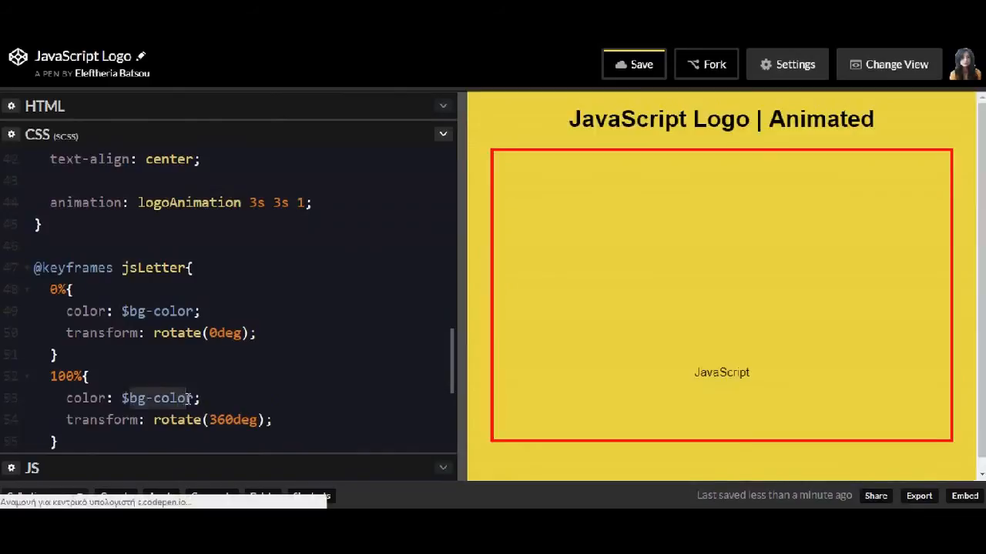
{"action": "type", "text": "$lett"}
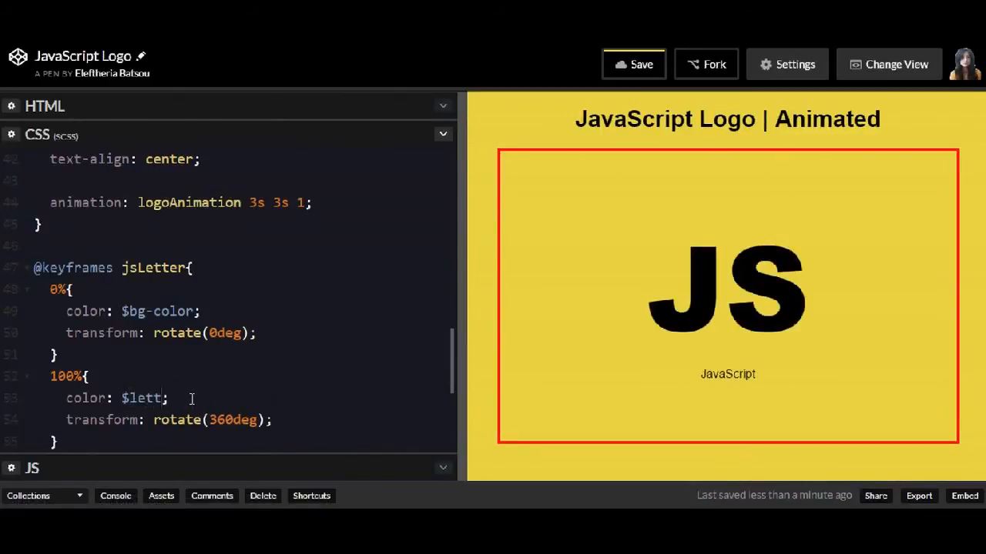
{"action": "type", "text": "er"}
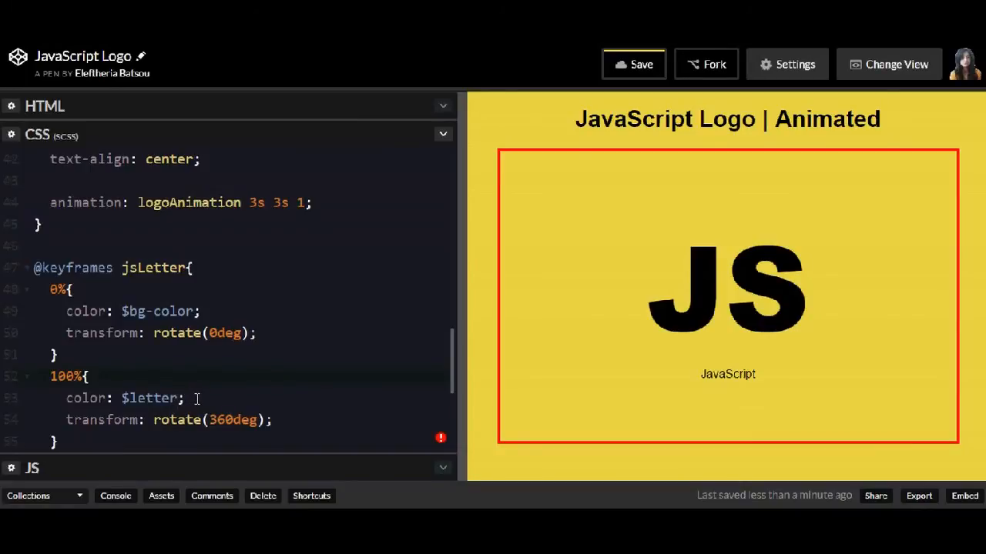
{"action": "type", "text": "s"}
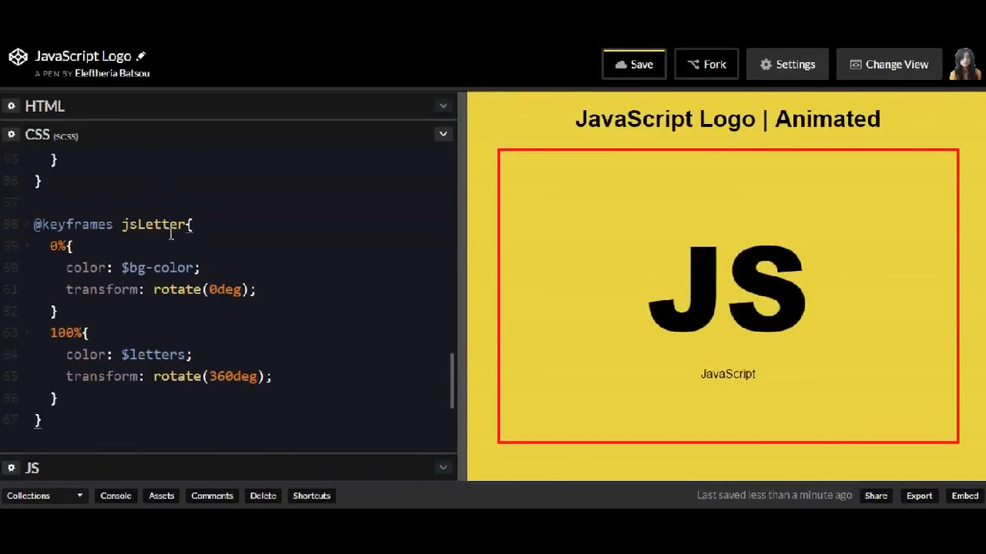
- Rename the copied keyframes to logoAnimation and make the 0% step scale(0.2)
{"action": "type", "text": "logo"}
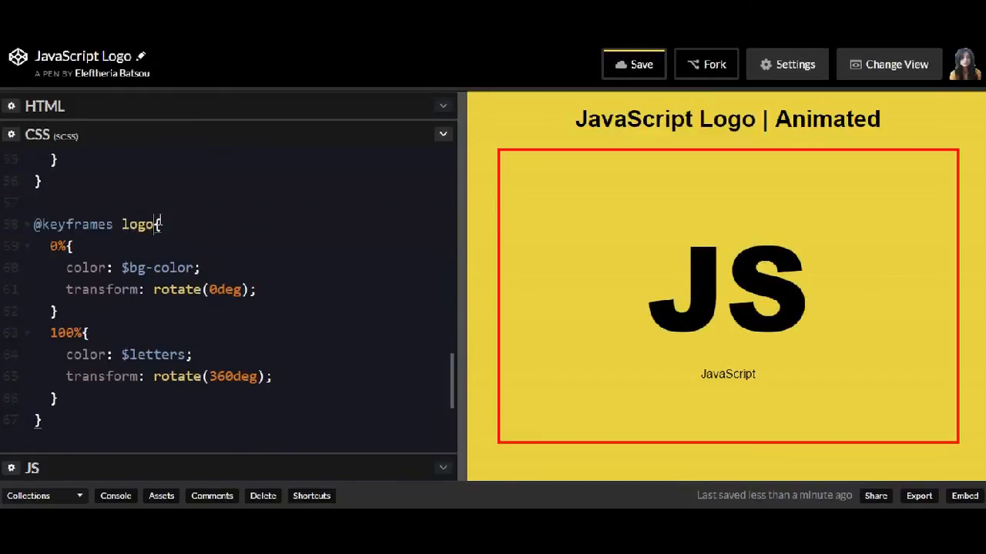
{"action": "type", "text": "Anima"}
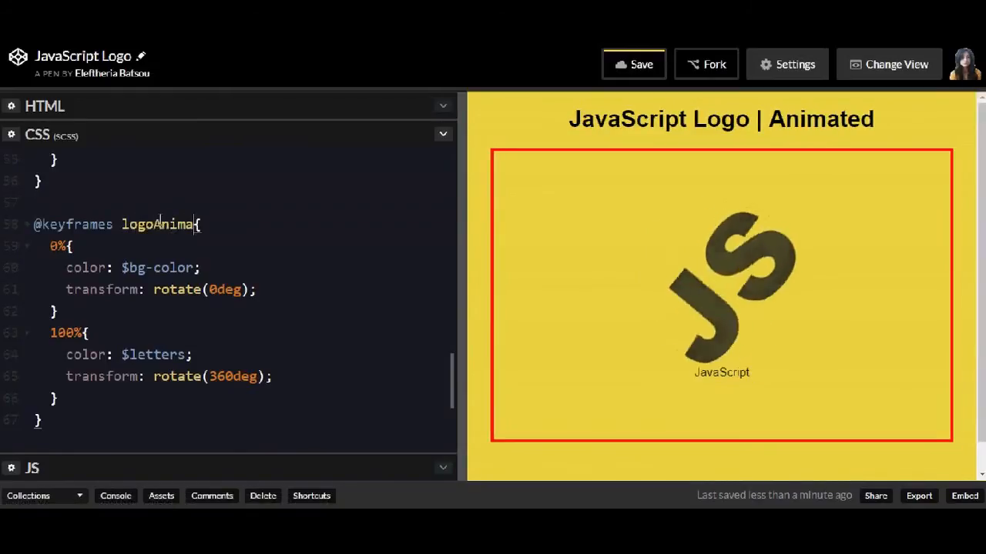
{"action": "type", "text": "tion"}
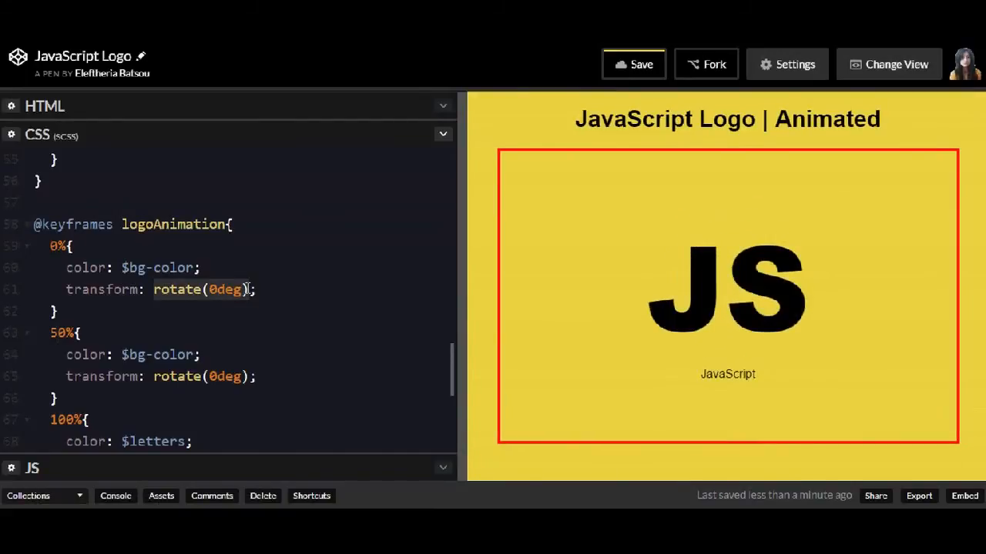
{"action": "type", "text": "scale"}
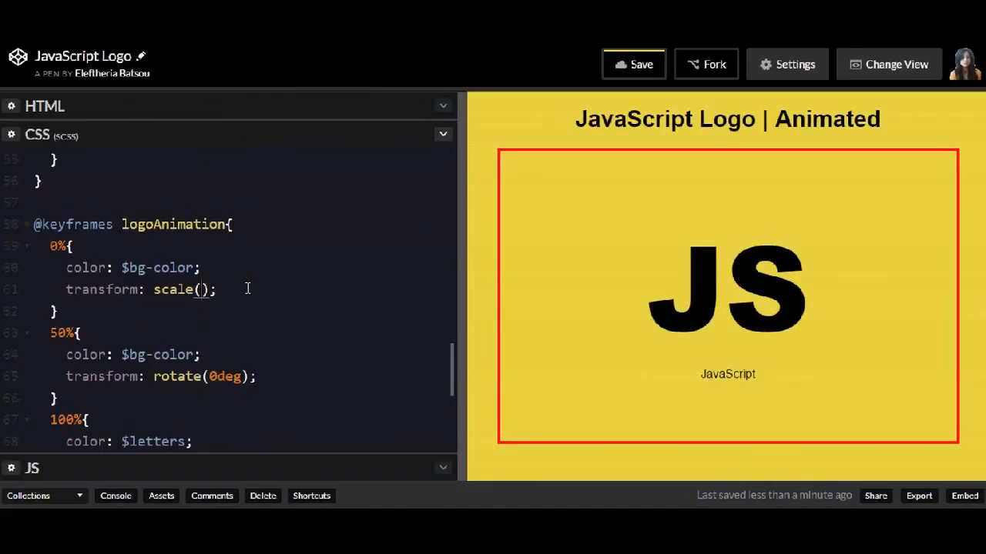
{"action": "type", "text": "0.2"}
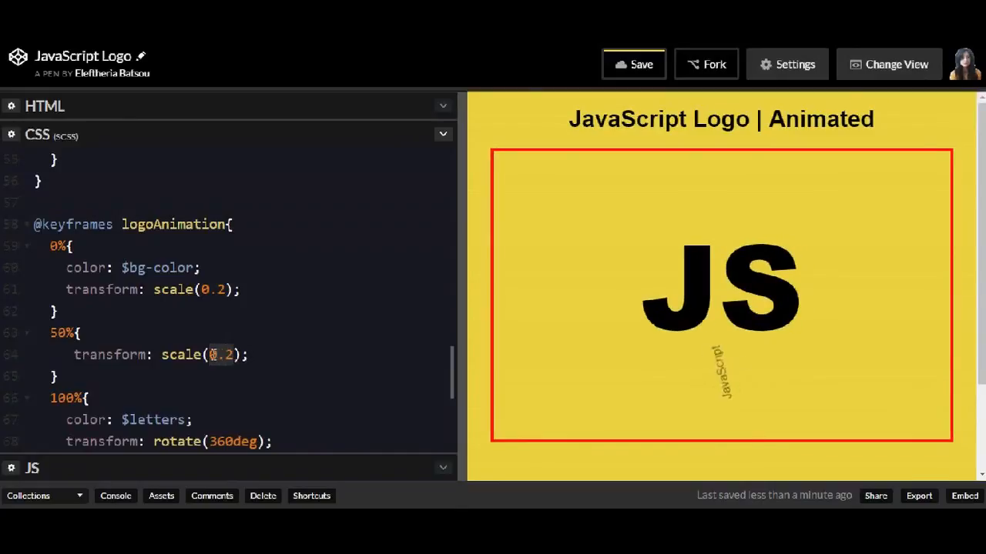
- Add a 50% step scaling to 1.5 and a final step scaling back to 1
{"action": "type", "text": "1.5"}
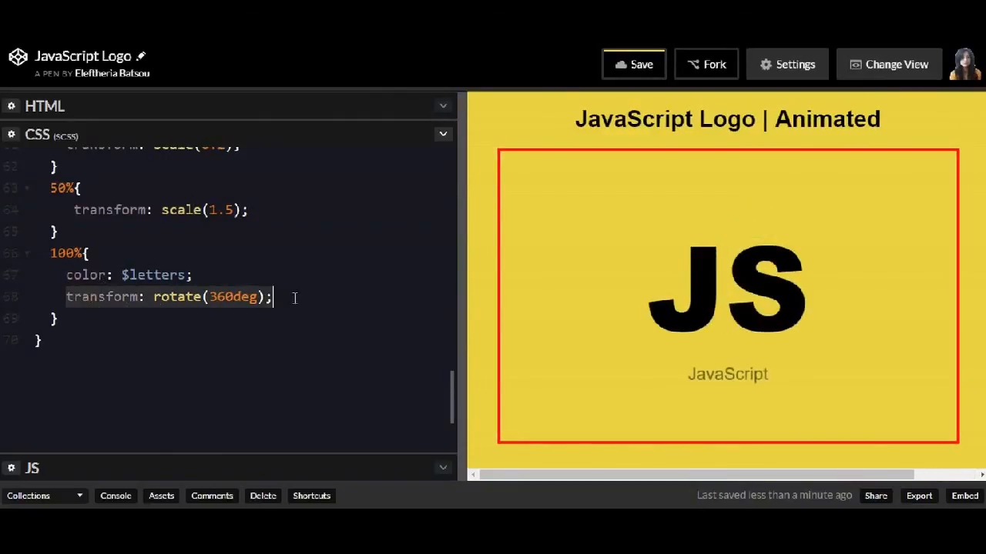
{"action": "type", "text": "scale(0.2)"}
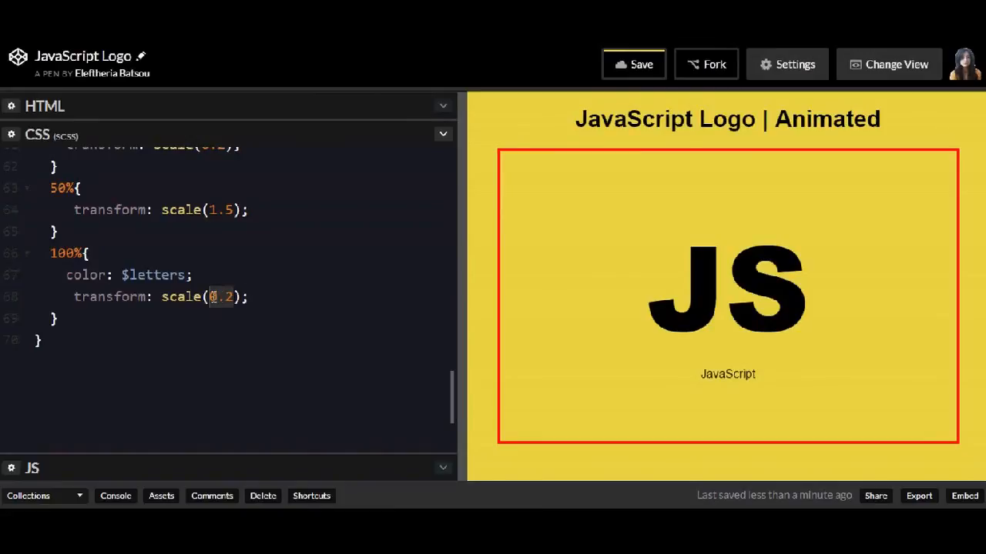
{"action": "type", "text": "1"}
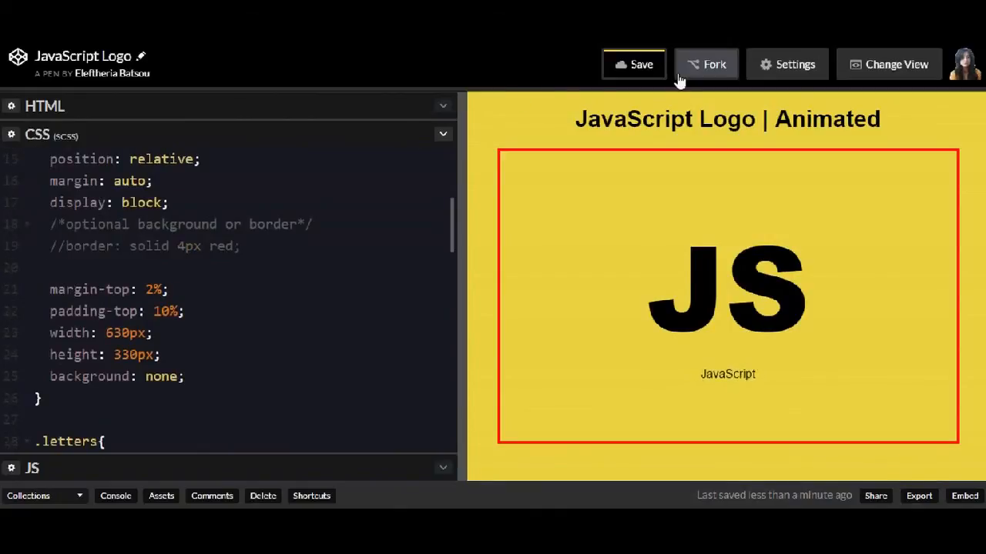
- Save the pen and switch it to Full Page view
{"action": "left_click", "coordinate": [633, 65]}
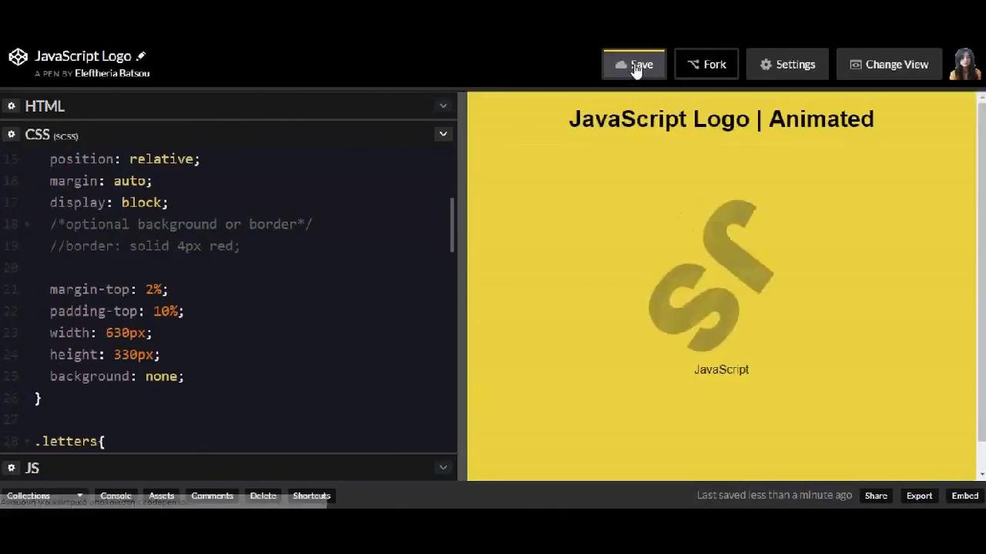
{"action": "left_click", "coordinate": [635, 65]}
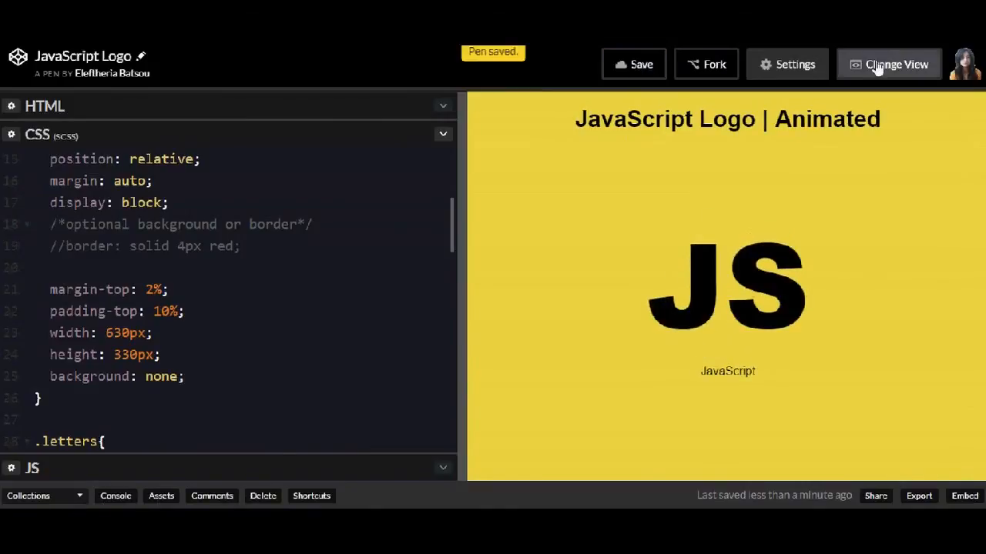
{"action": "left_click", "coordinate": [887, 65]}
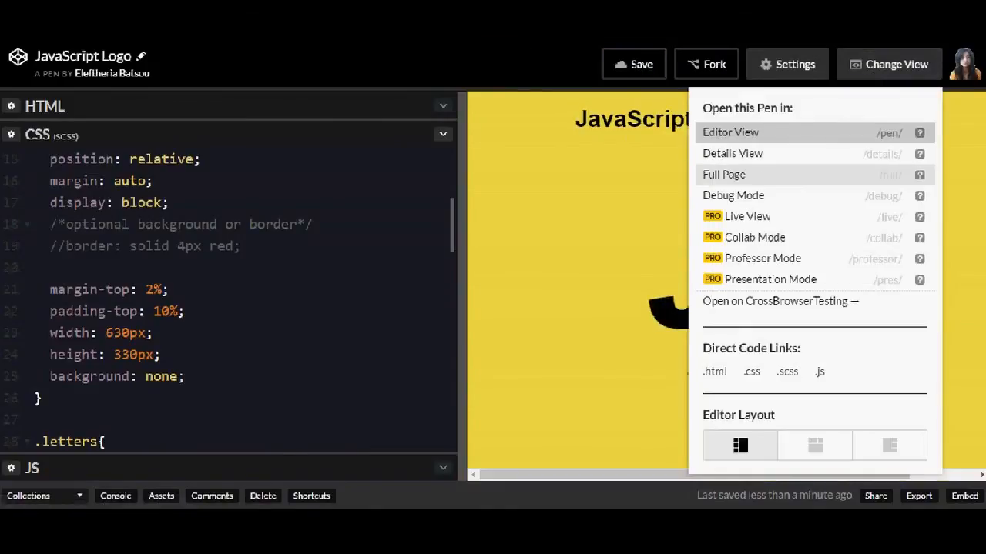
{"action": "left_click", "coordinate": [724, 174]}
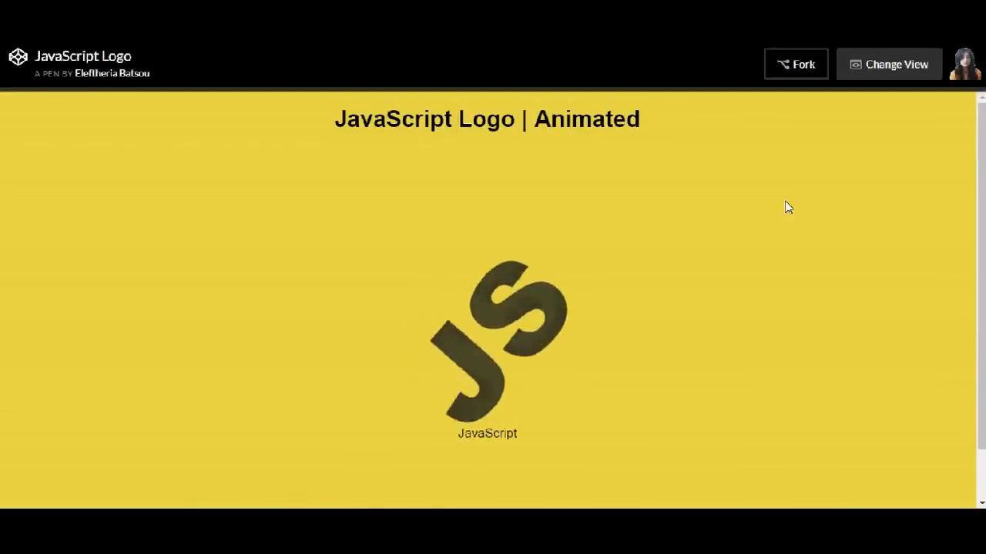